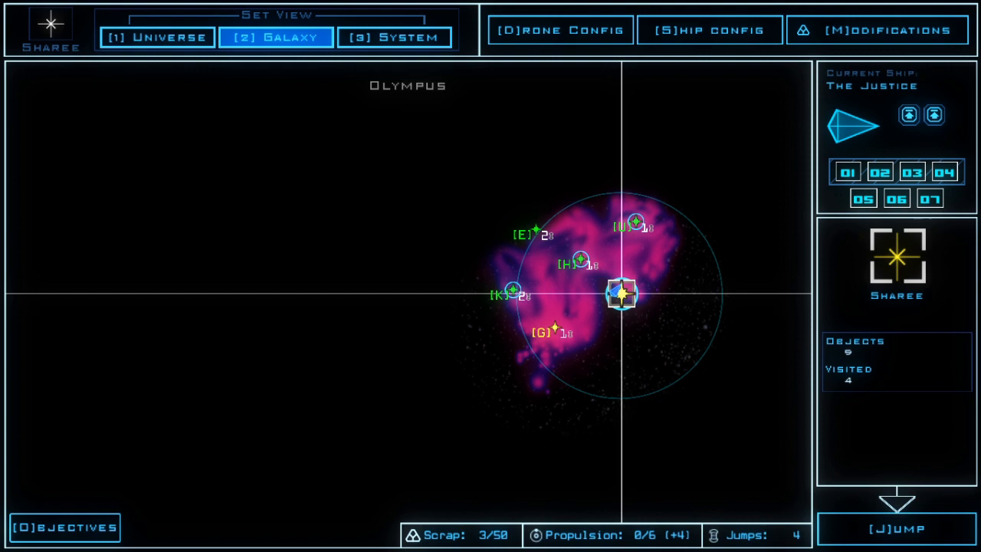
Target the Peppered Moth medical ship on the system map and bring up the drone loadout
left_click(395, 36)
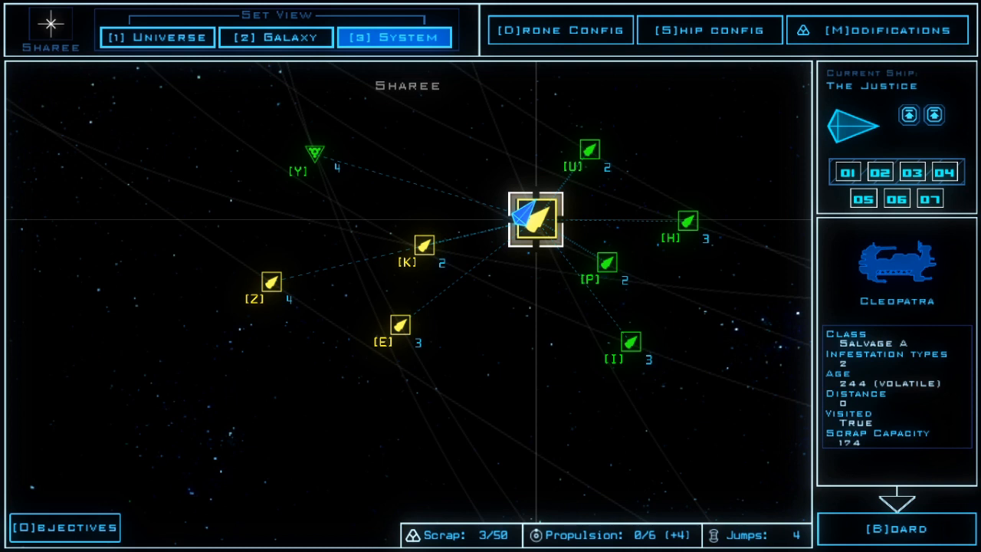
left_click(588, 148)
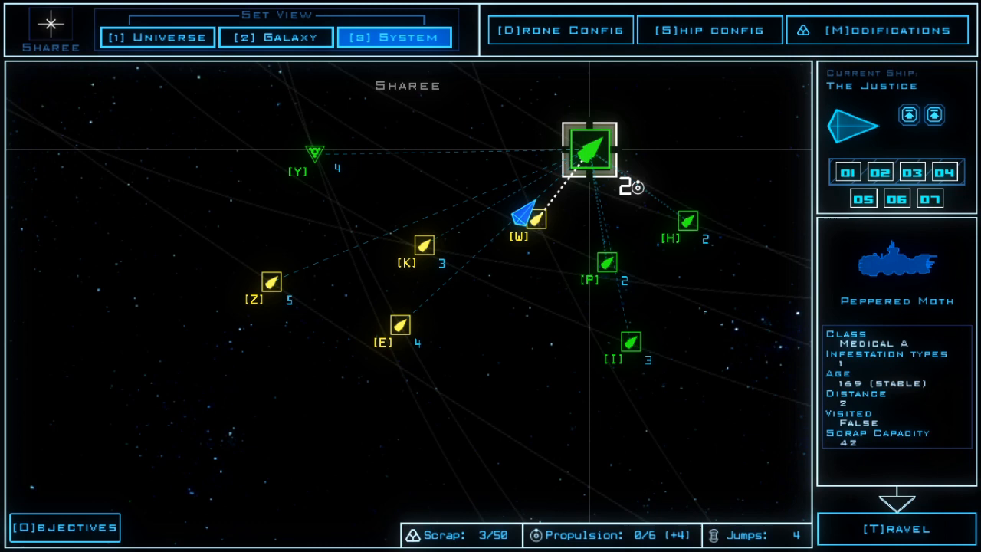
left_click(63, 527)
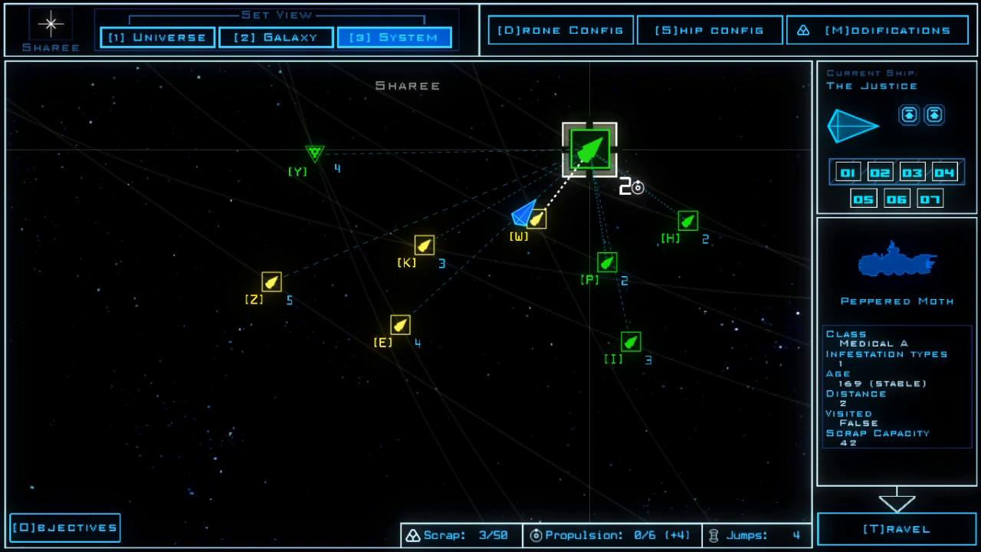
left_click(561, 30)
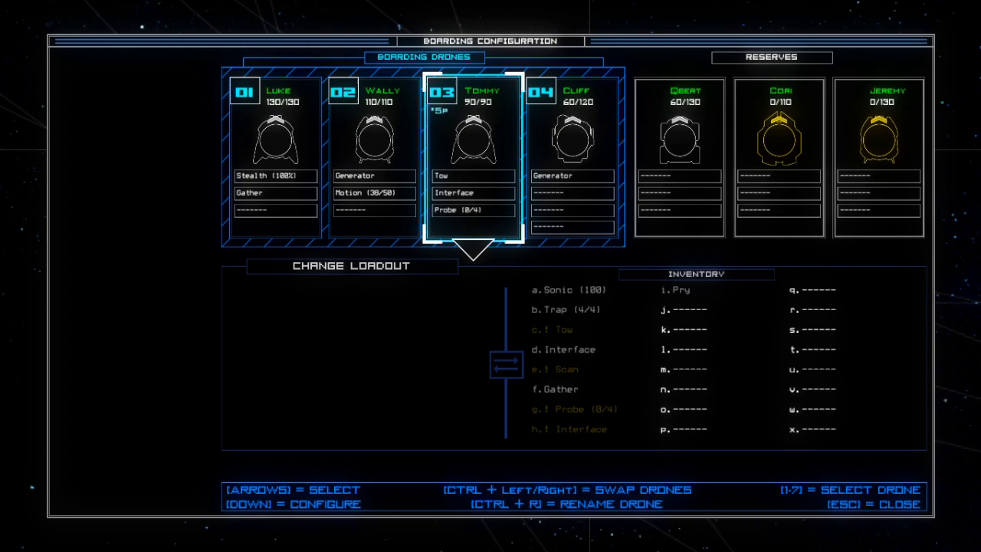
Leave the loadout and browse the Modifications inventory's Upgrade category
key("Escape")
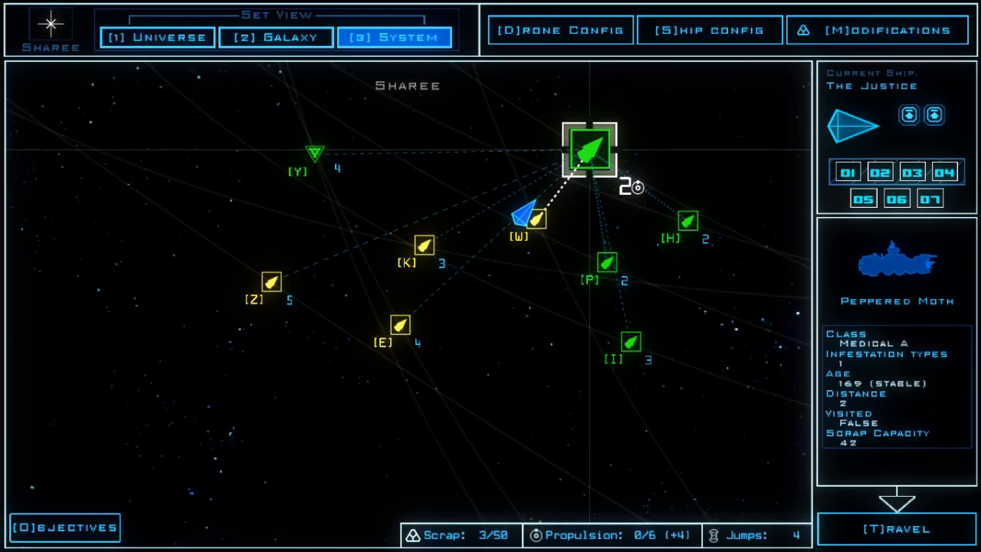
left_click(876, 31)
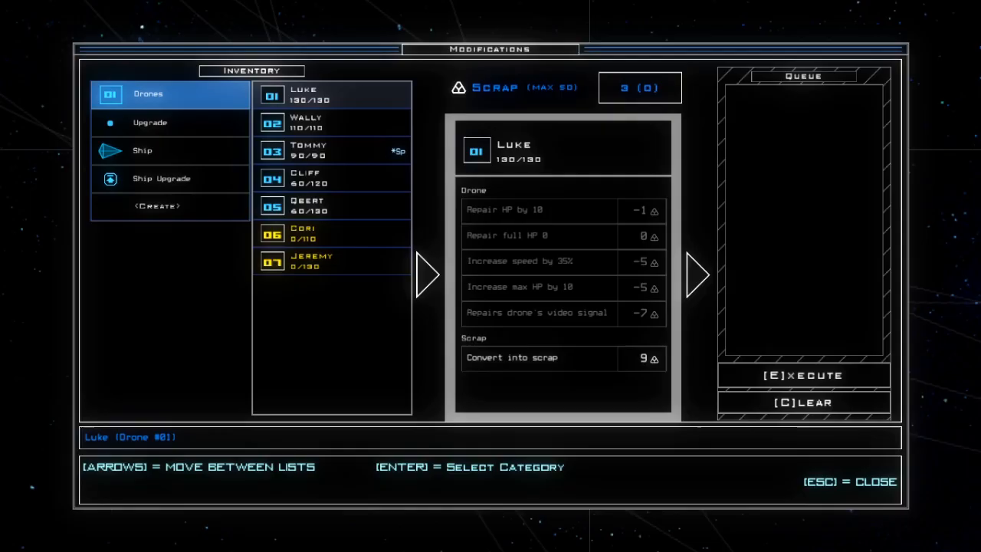
left_click(150, 123)
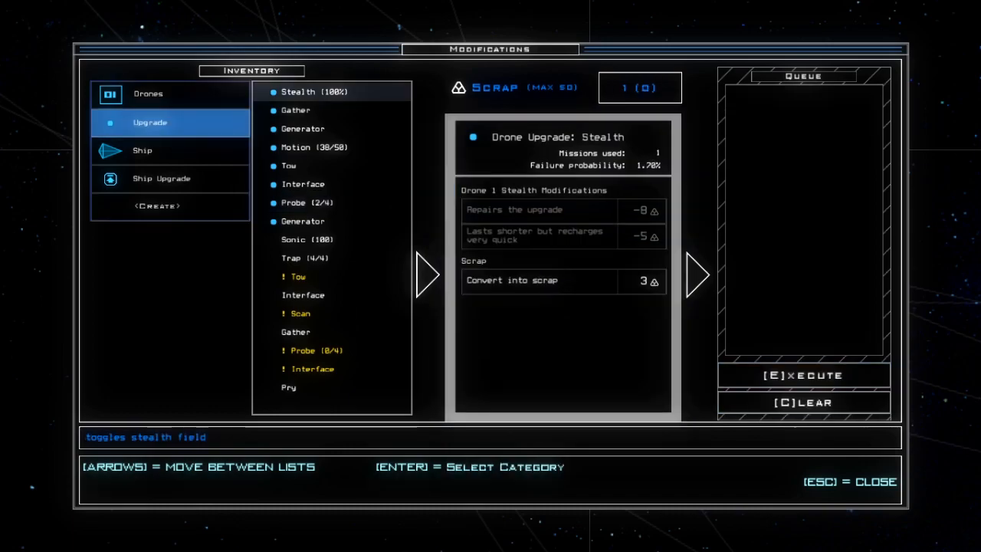
key("Escape")
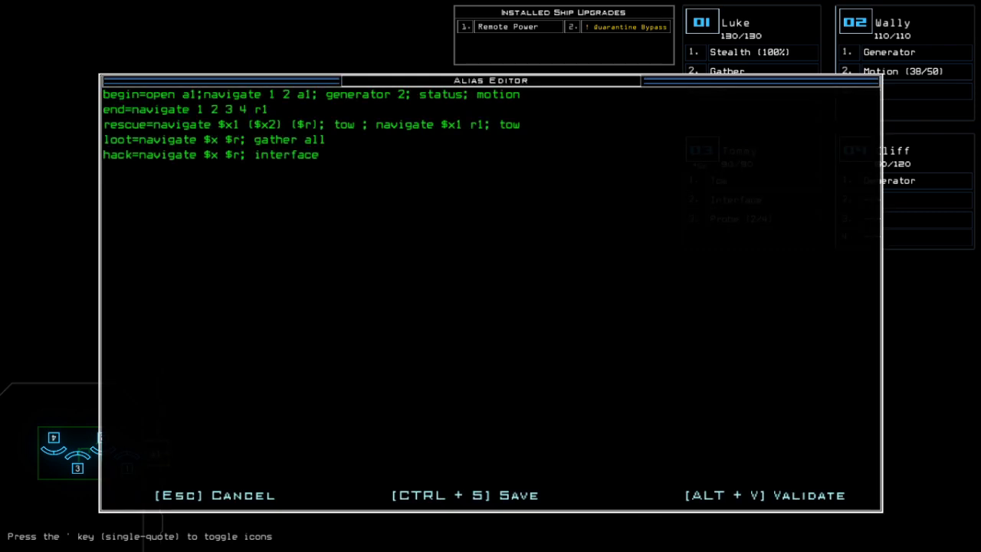
Cancel the Alias Editor and enter the 'begin' alias to start boarding
key("Escape")
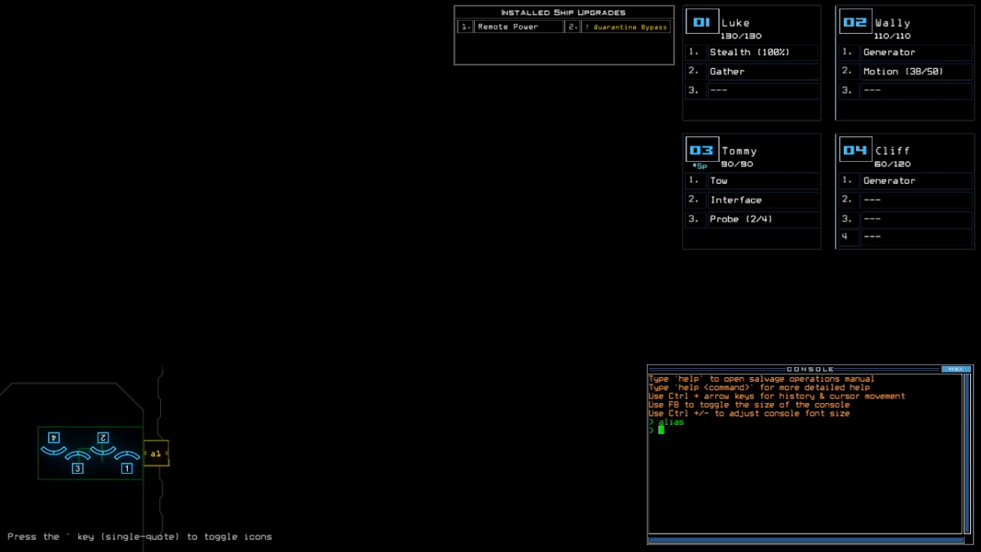
type("begin")
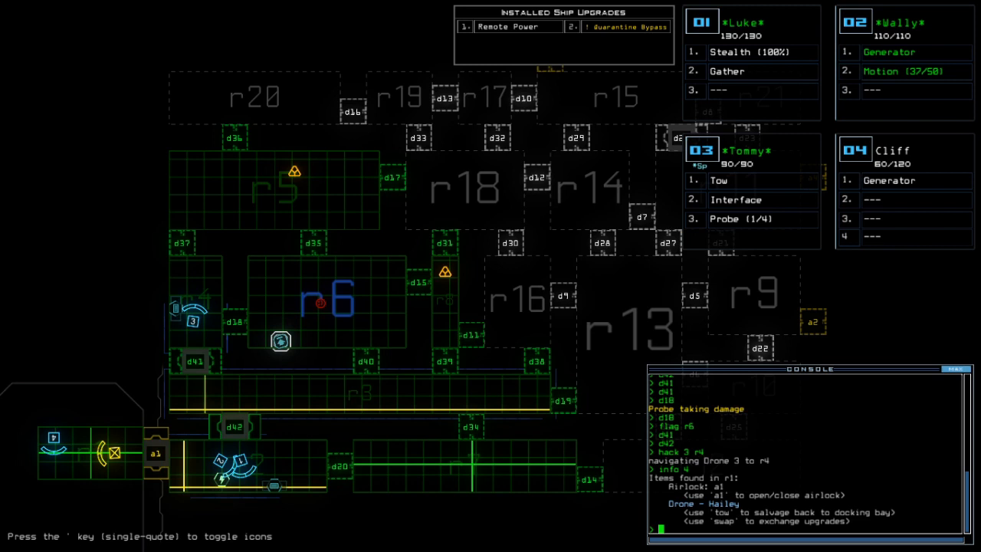
Select a spot on the ship map while directing drones toward r2 and r7
left_click(735, 199)
type("d18")
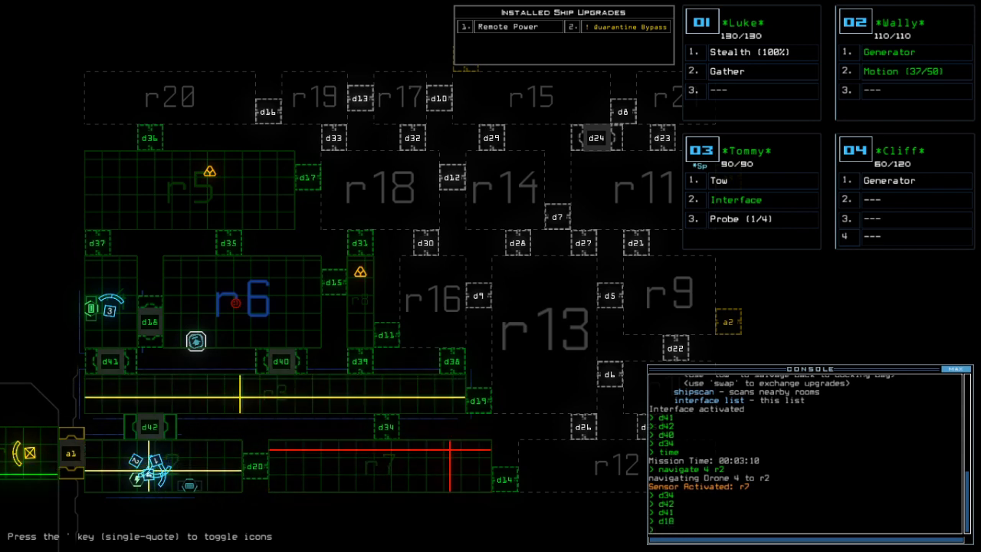
Issue navigate and rescue commands to route drone 3 via r6 back toward r1
type("navigate 3 r6")
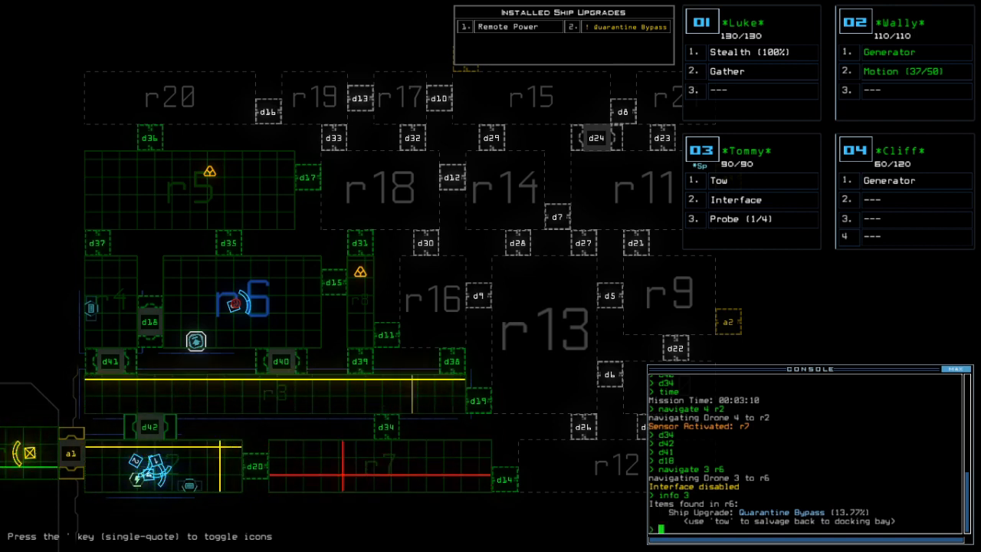
type("rescue")
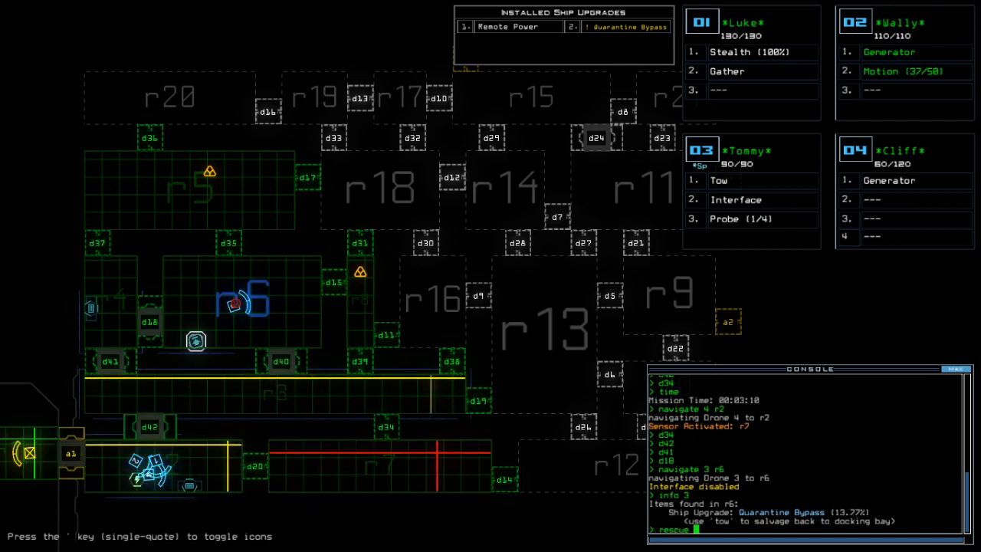
type("rescue 3 r6")
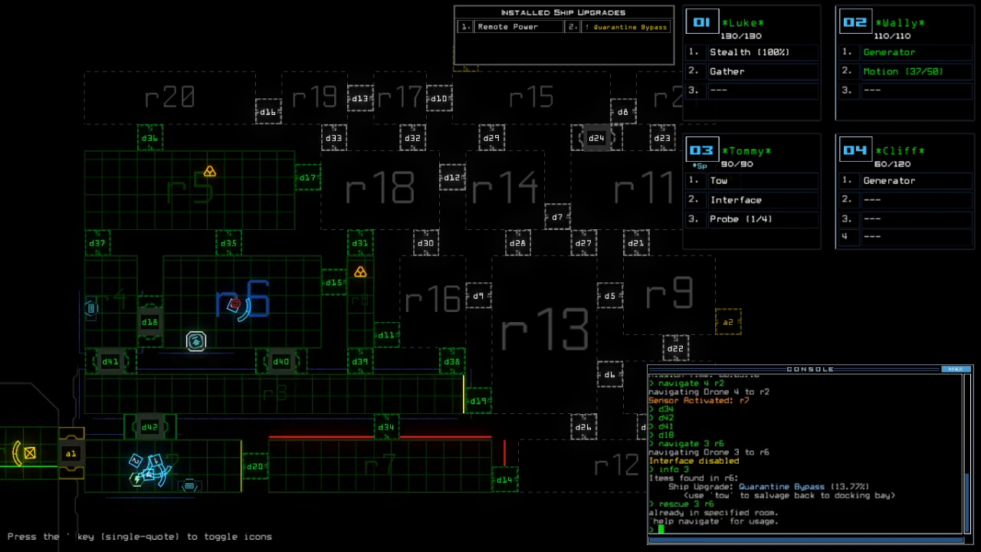
type("navigate")
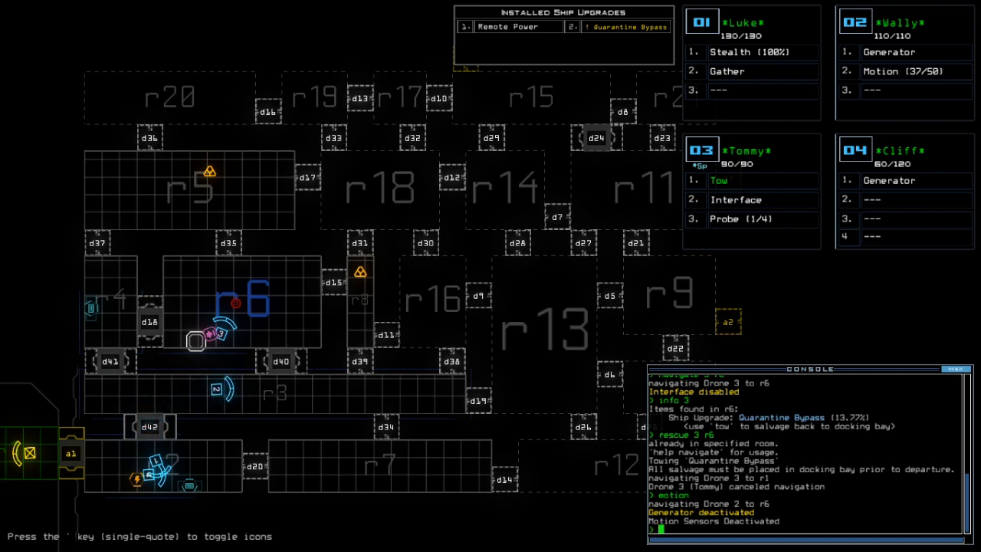
type("navigate 3")
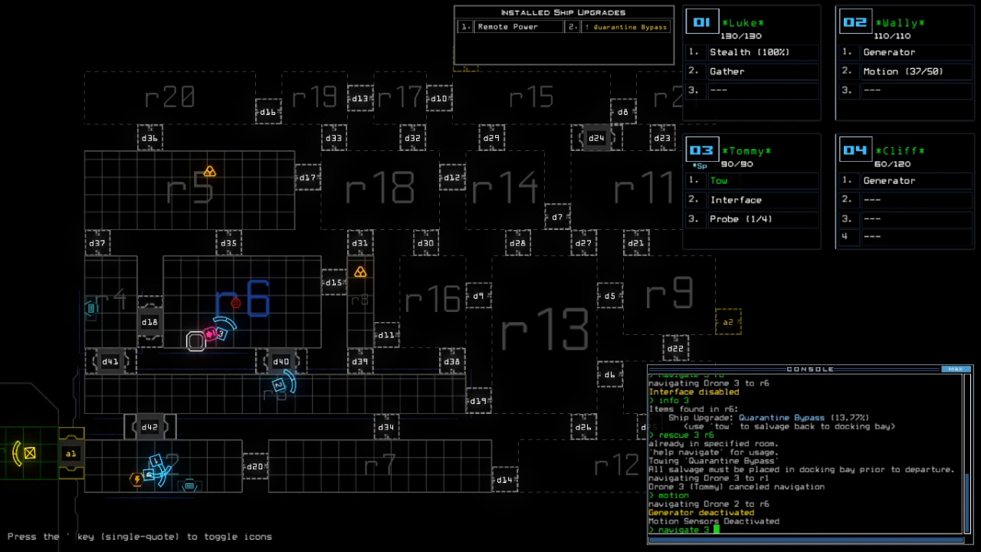
key("enter")
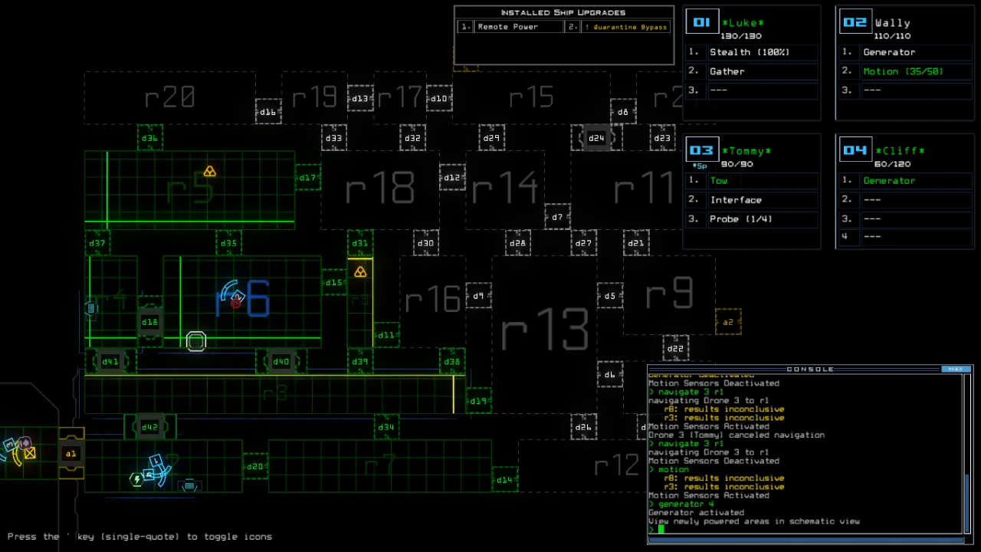
Tow the found item with the 'tow' command before opening more doors
type("tow")
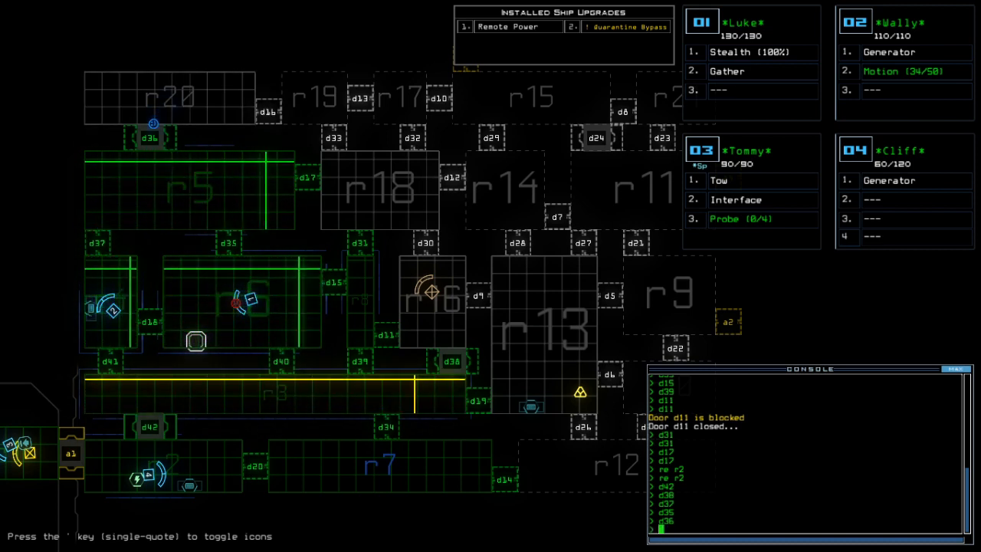
Navigate drone 4 to the salvage and swap the Teleport upgrade in beside its Generator
type("navigate 4")
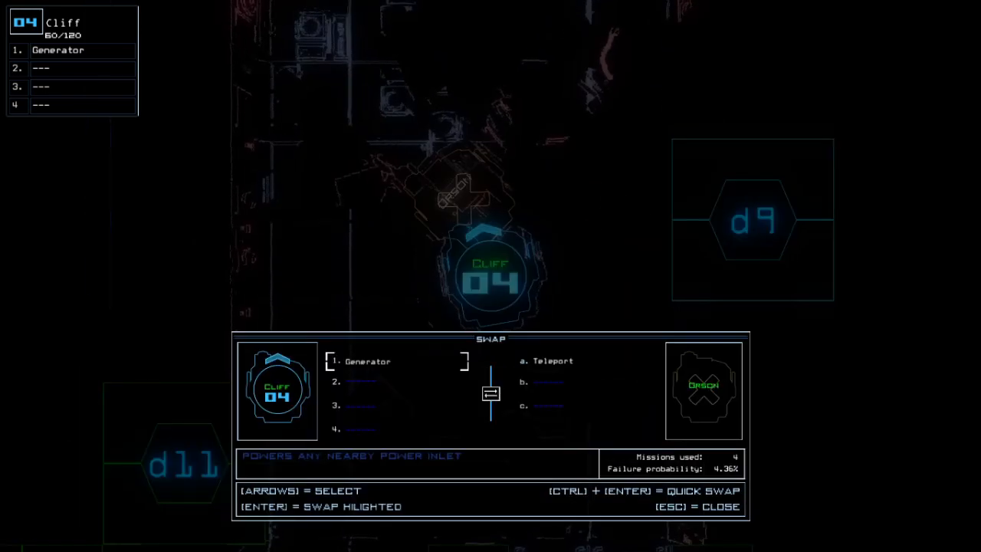
key("right")
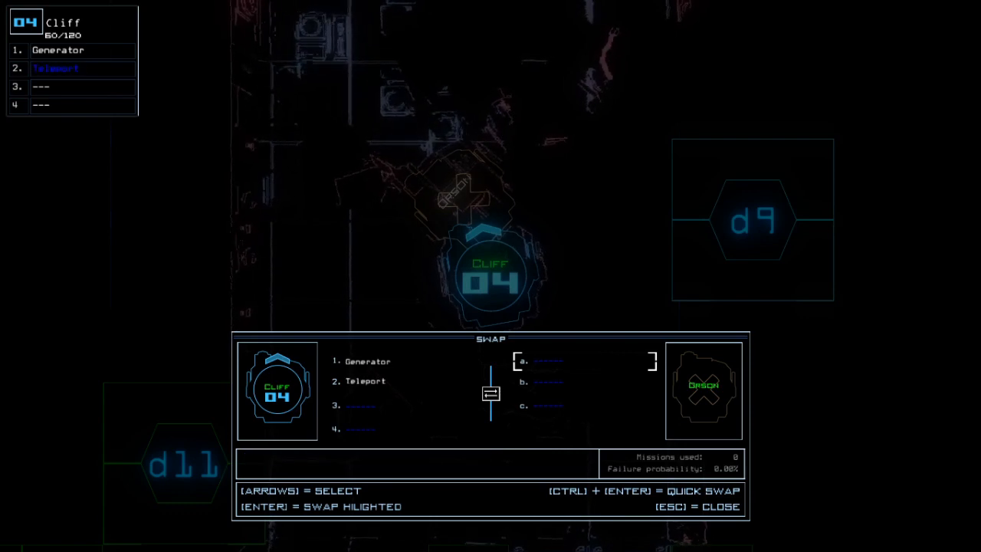
key("Escape")
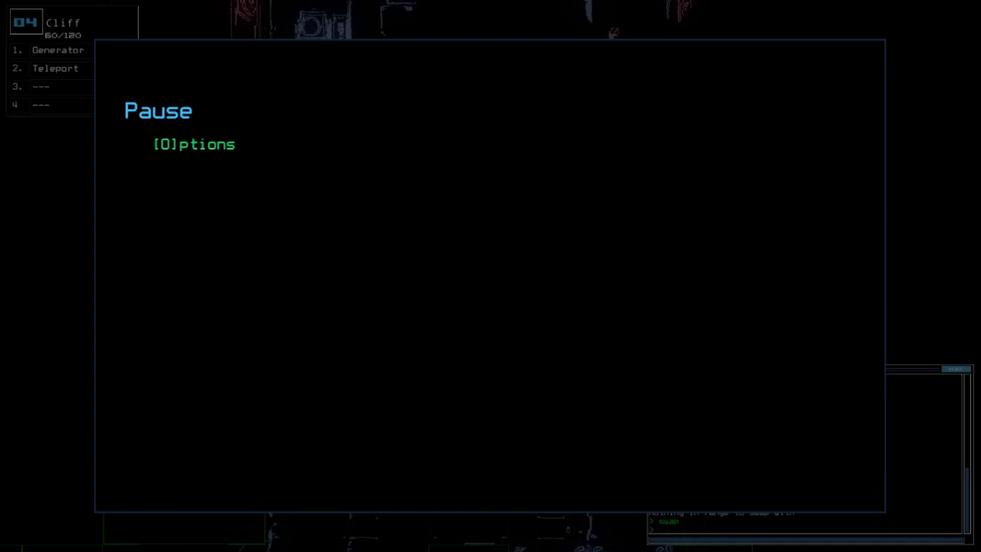
Dismiss the pause screen so drone 4 can teleport to r12 and power up
key("Escape")
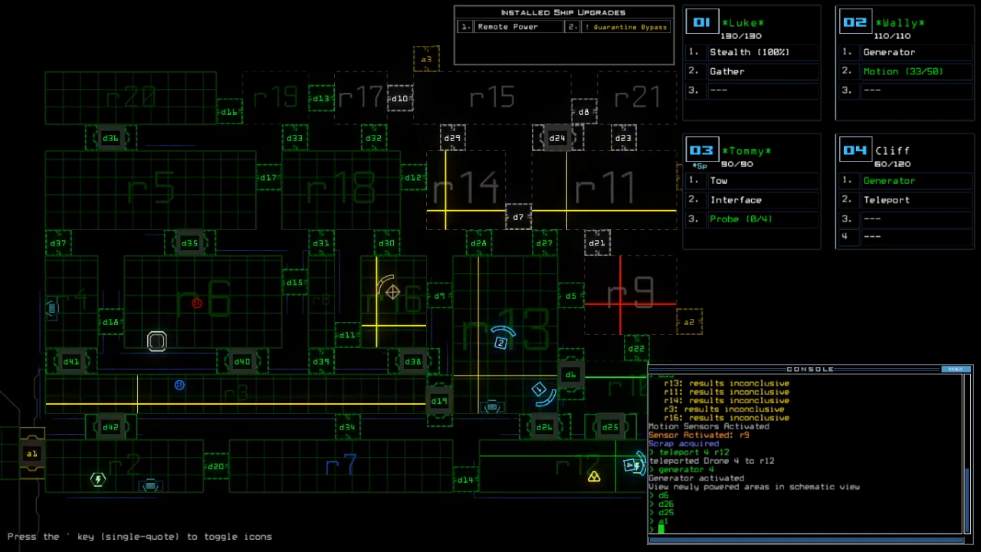
type("hack")
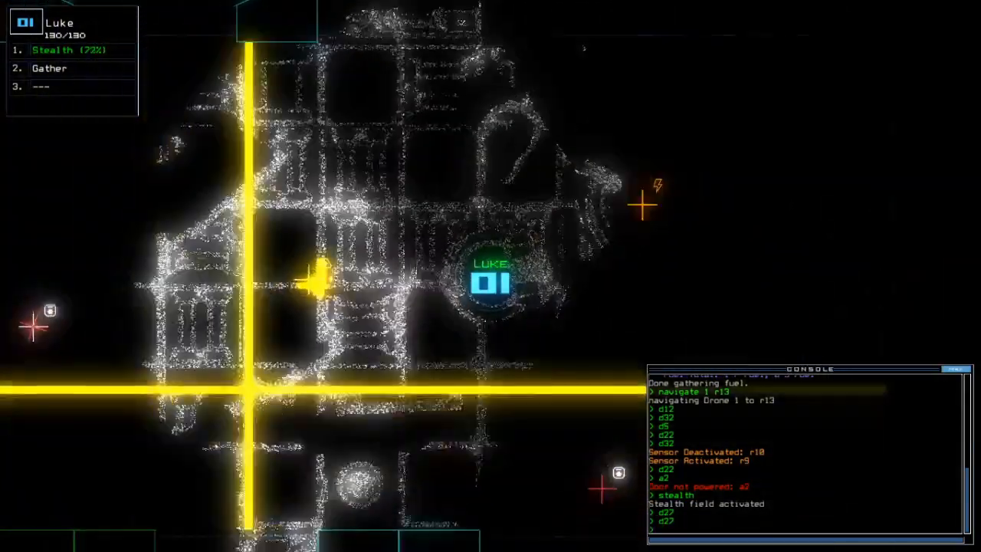
Return to the ship overview map after listing room r11's contents
key("'")
type("info 1")
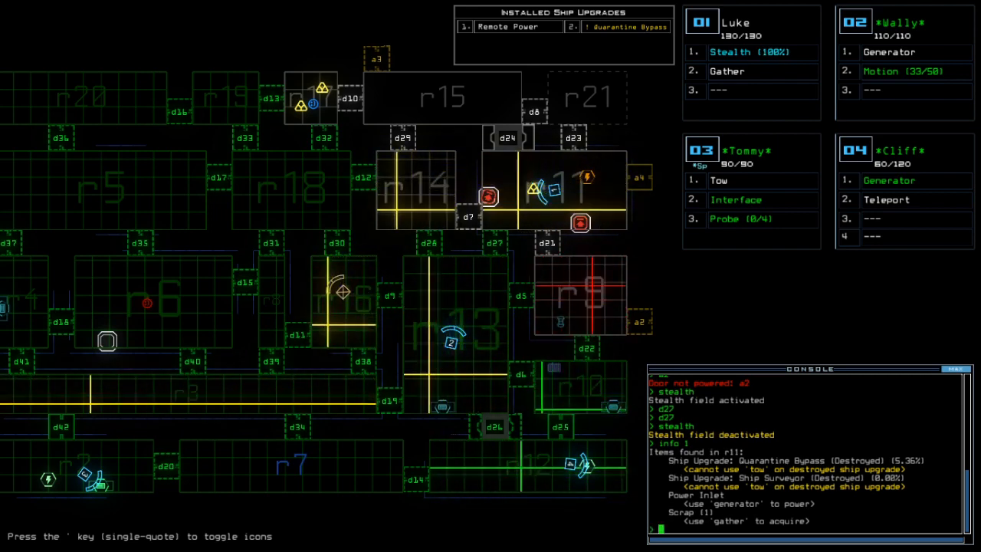
Open d22, send drone 2 into r11, loot r17 with drone 1 and toggle drone 2's generator
type("d22")
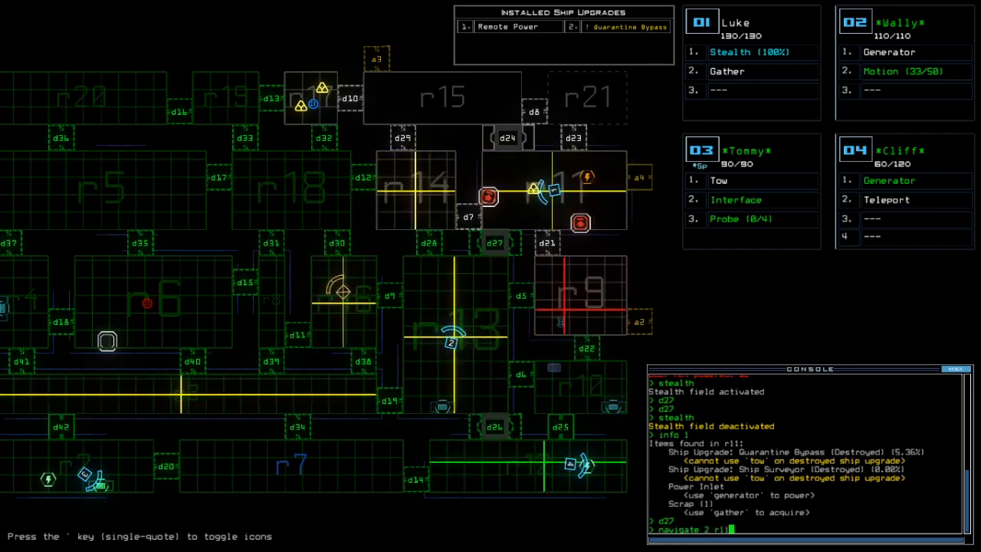
type("generator")
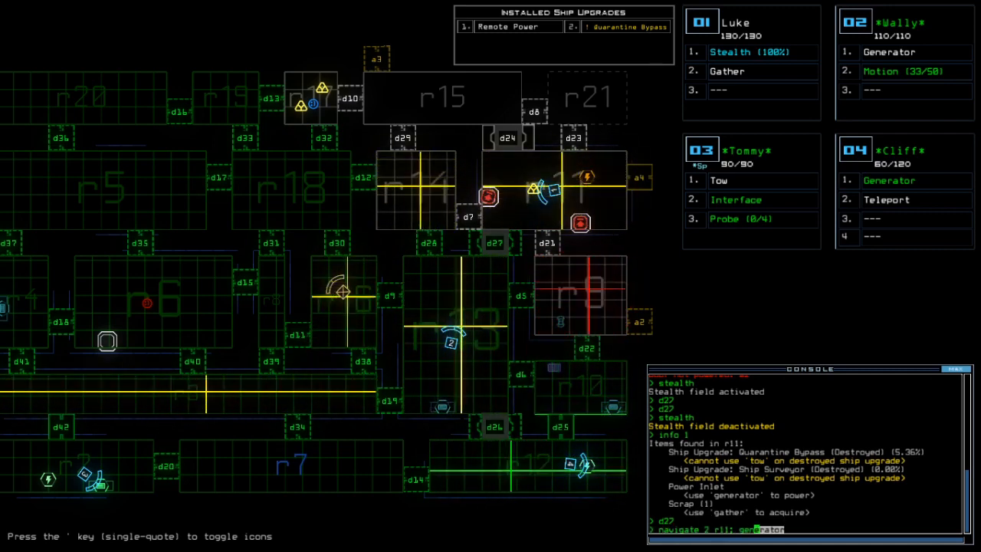
key("enter")
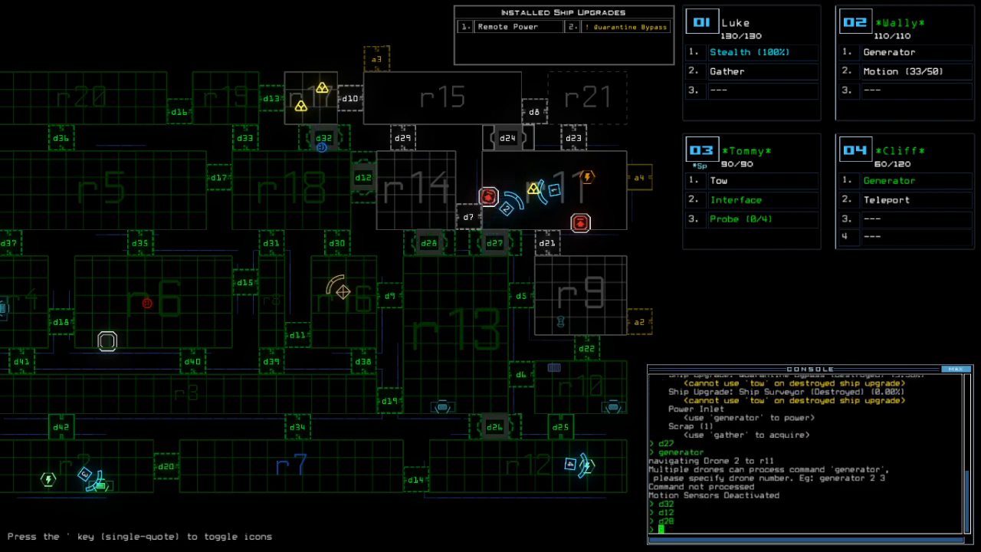
type("loot 1")
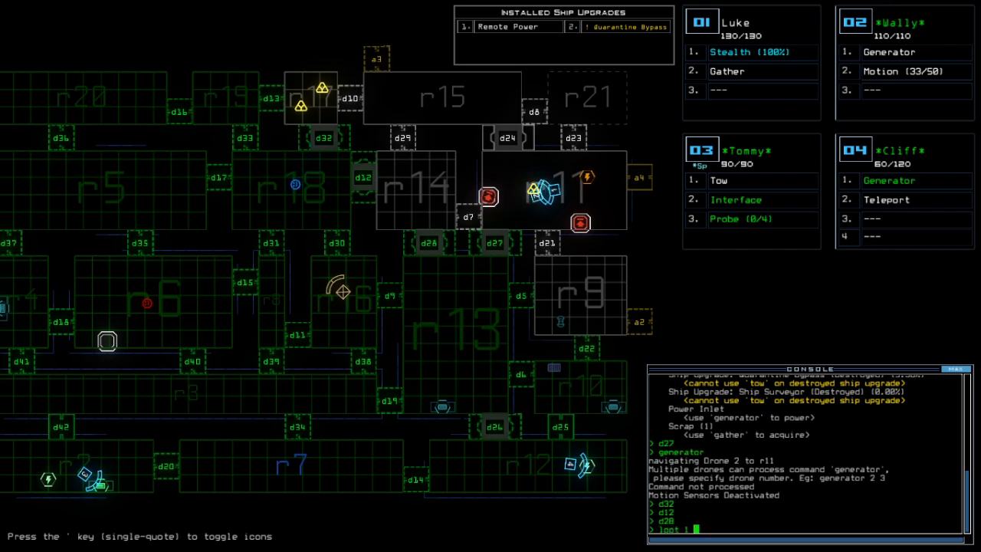
type("loot 1 r17")
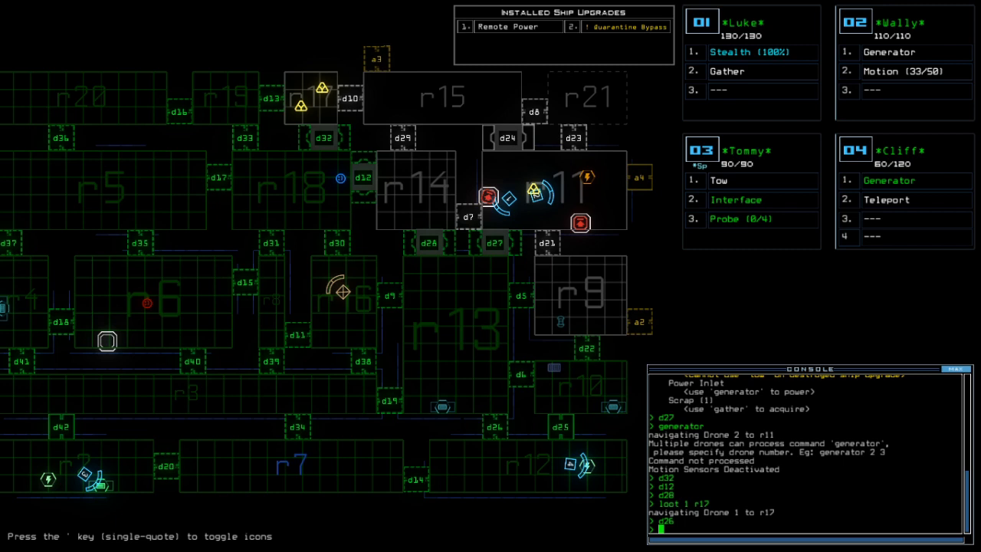
type("generator 2")
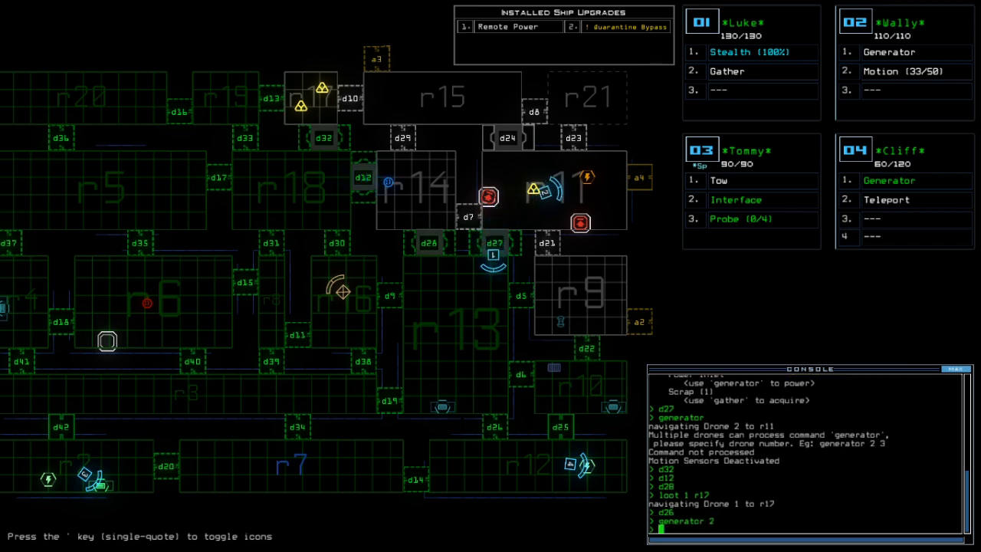
type("generator 2")
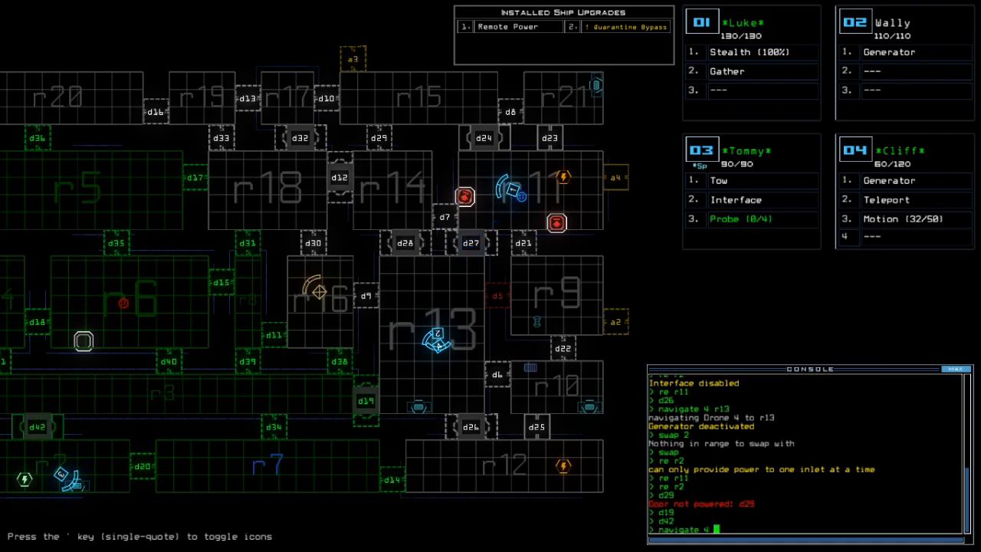
Power up Wally's generator and send drone 4 navigating toward a new room
type("w")
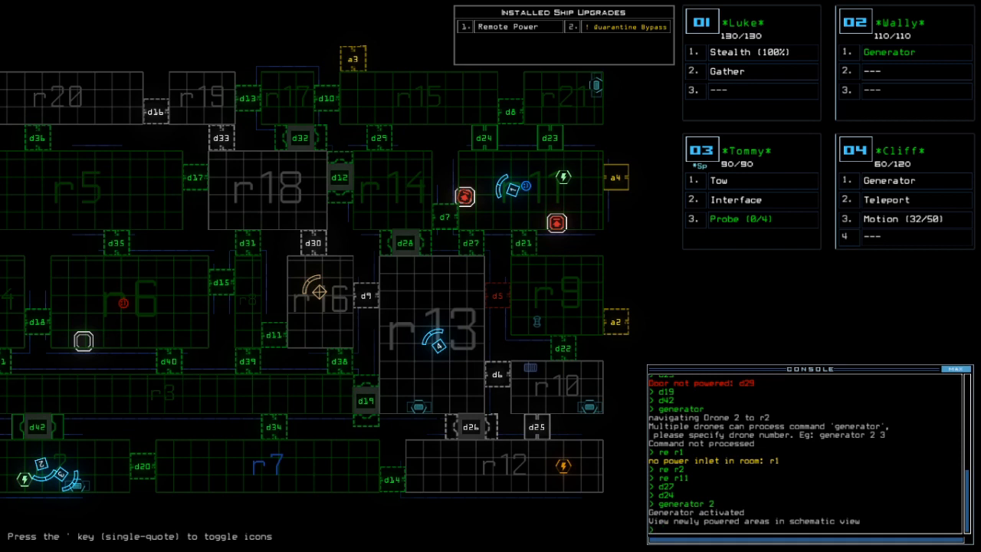
type("navigate 4 r")
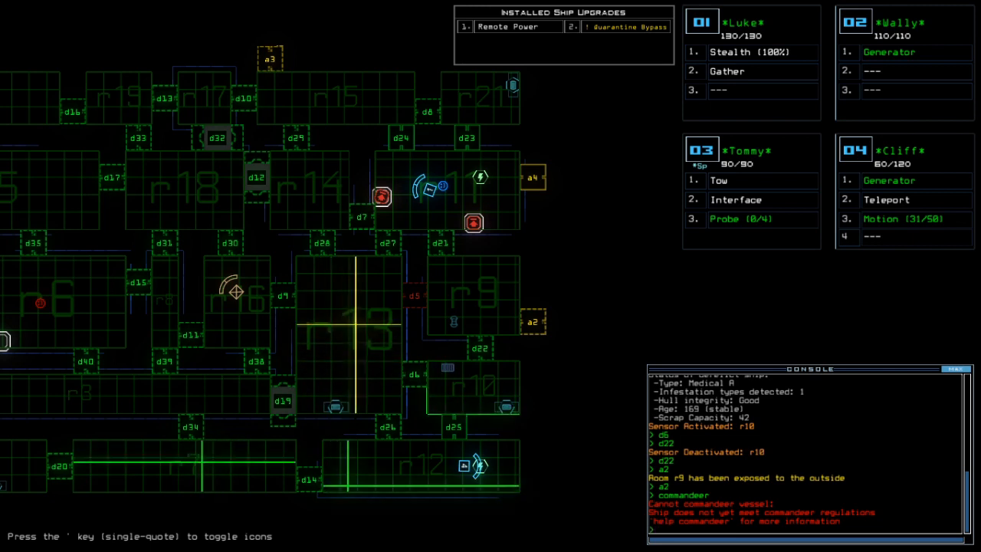
Bring up the commandeer regulations with 'help commander' after the takeover fails
type("help commander")
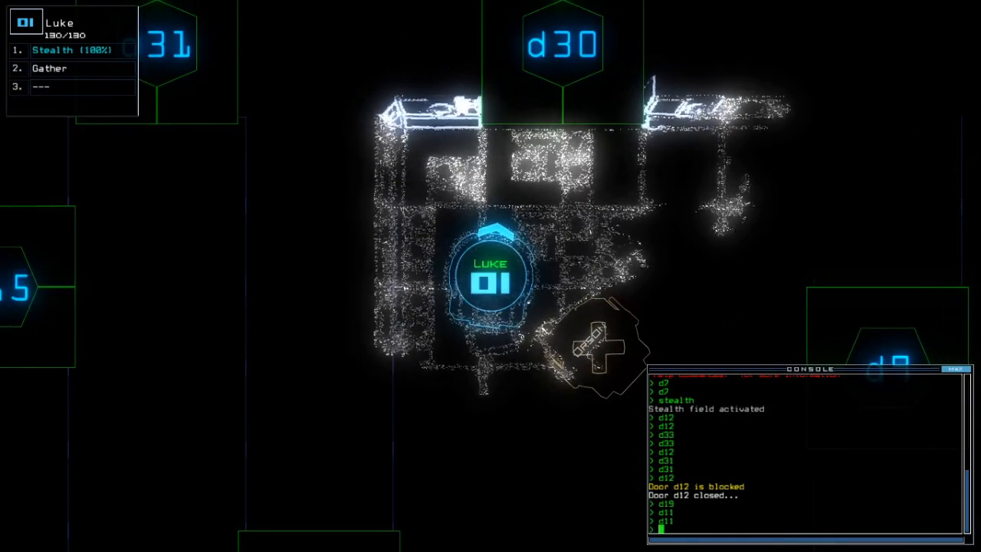
Drop Luke's stealth field with the 'stealth' console command
type("stealth")
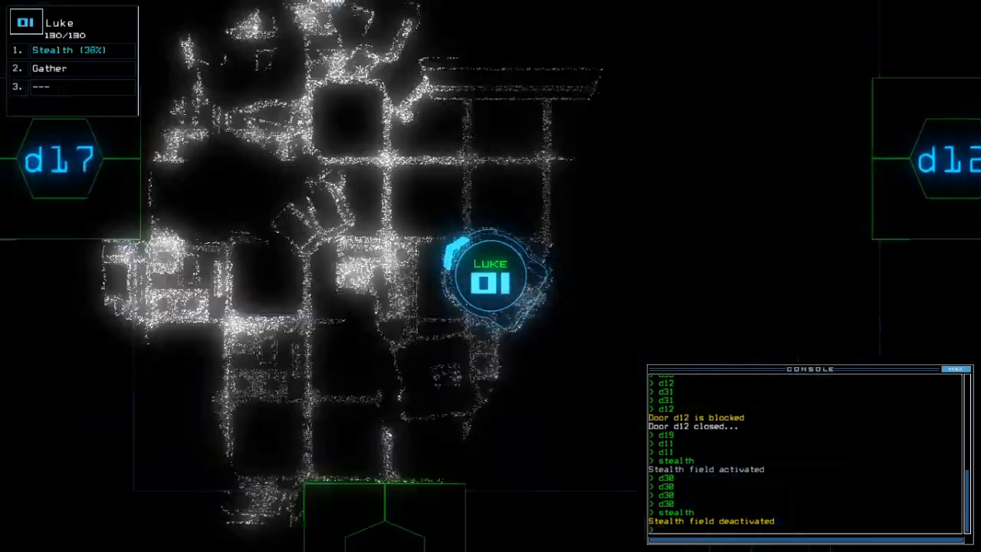
key("'")
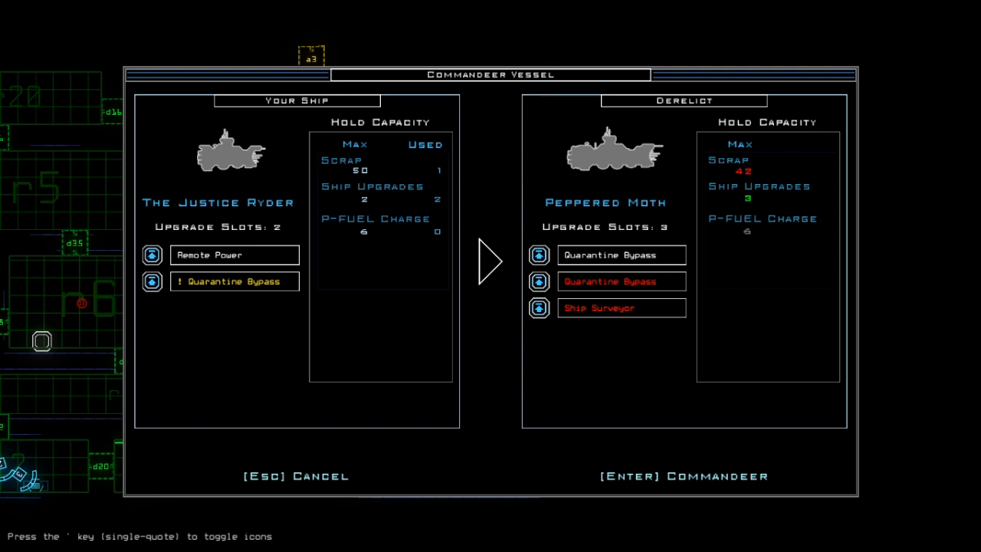
Commandeer the Peppered Moth and continue past the mission summary to the Sharee map
key("enter")
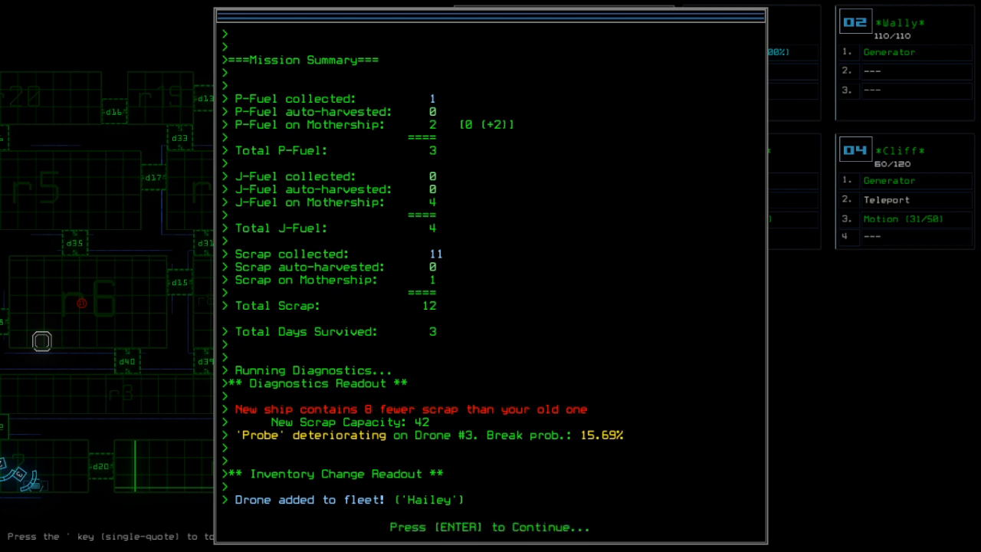
key("enter")
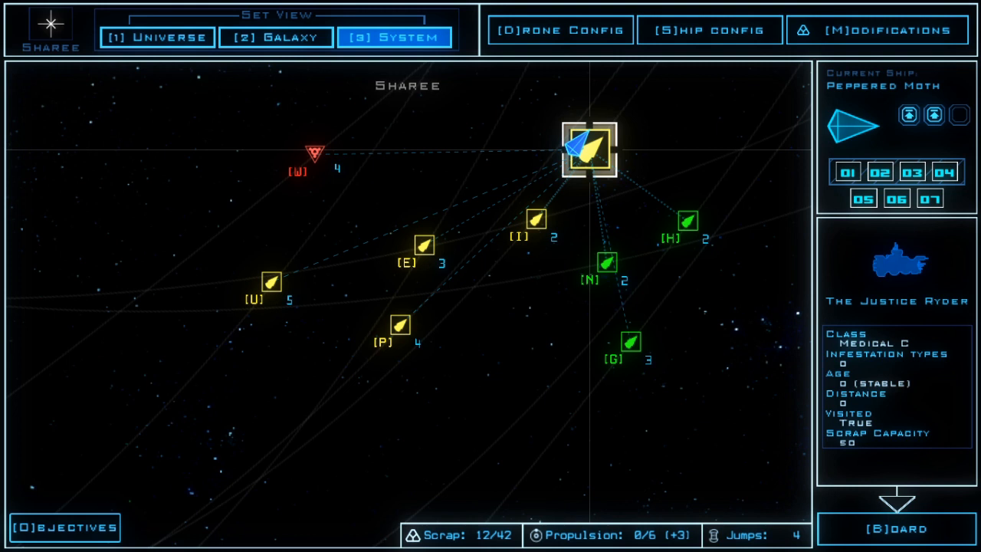
Review the Peppered Moth's ship configuration, then bring up the modifications screen
left_click(707, 31)
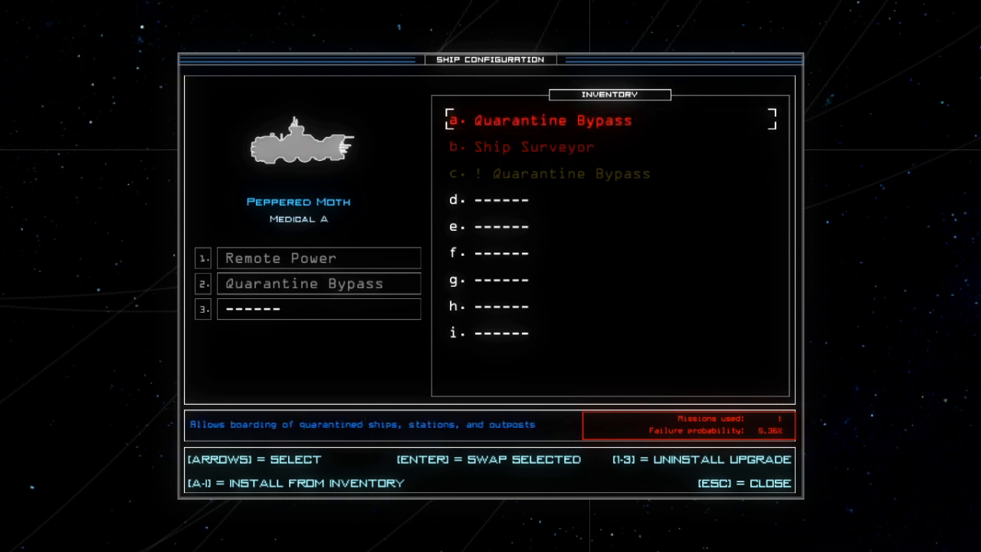
key("Escape")
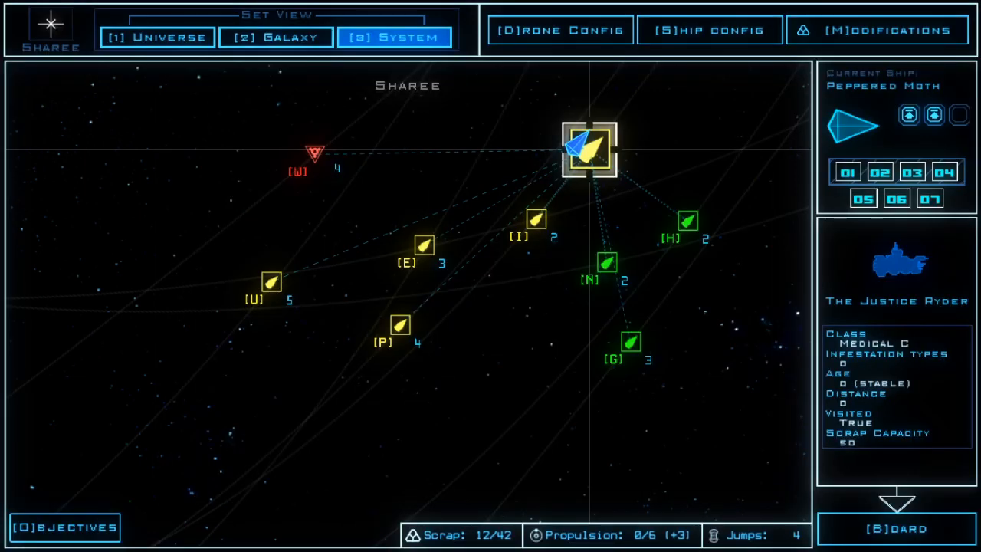
left_click(877, 31)
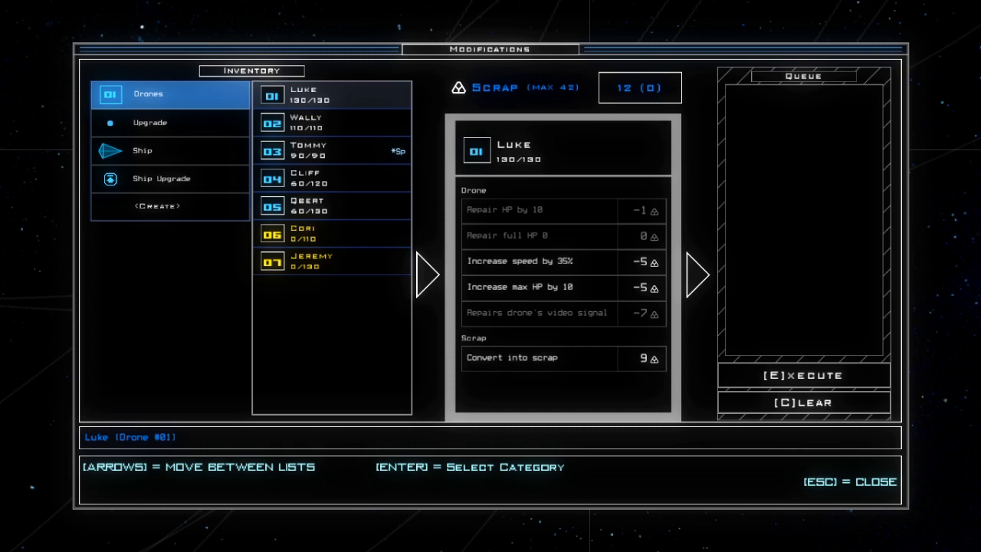
Queue the Quarantine Bypass and Ship Surveyor upgrades for scrap conversion, +8 scrap
left_click(151, 123)
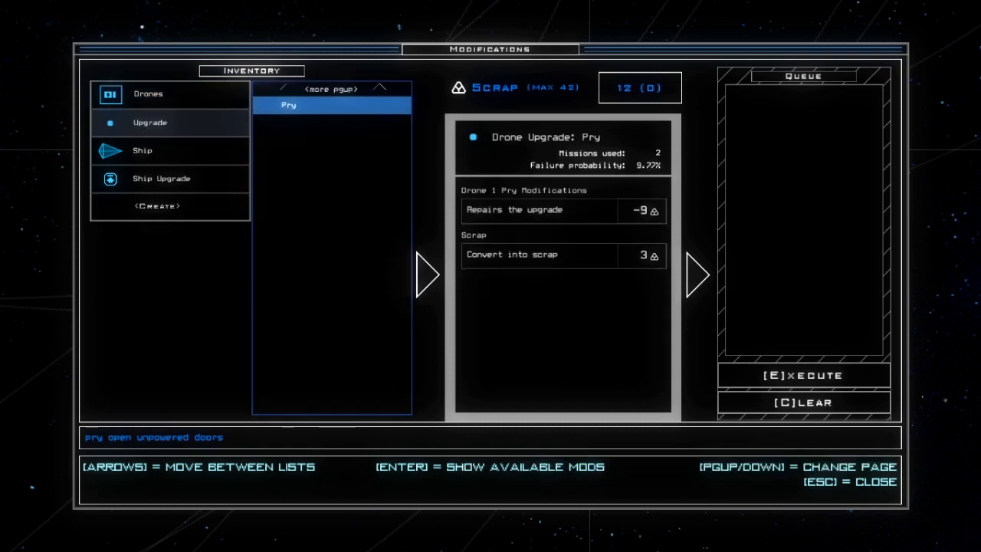
left_click(162, 178)
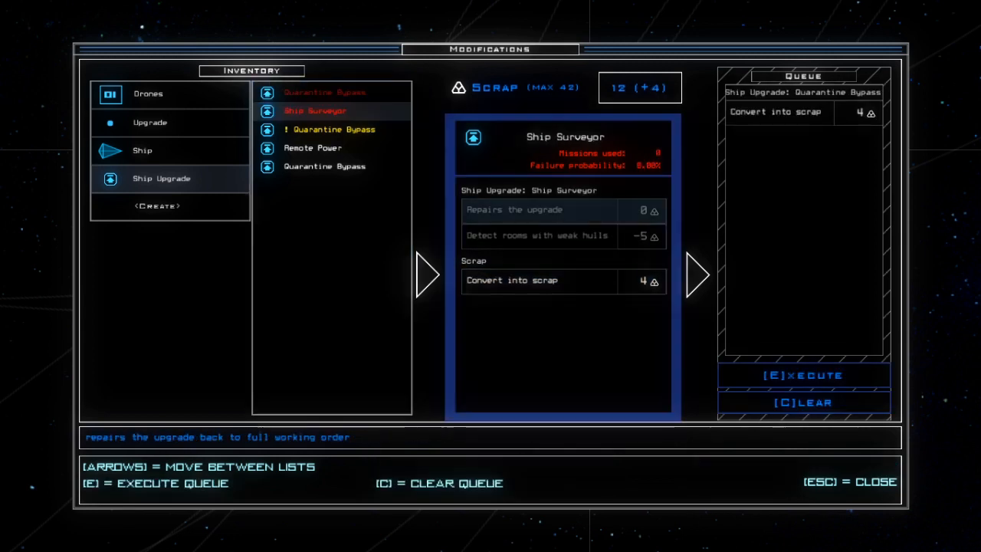
left_click(539, 279)
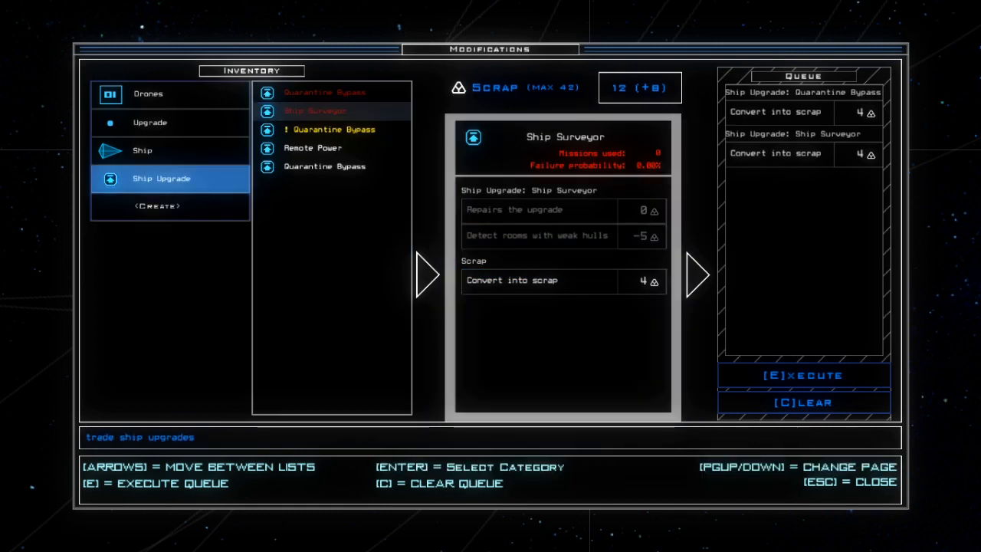
left_click(150, 122)
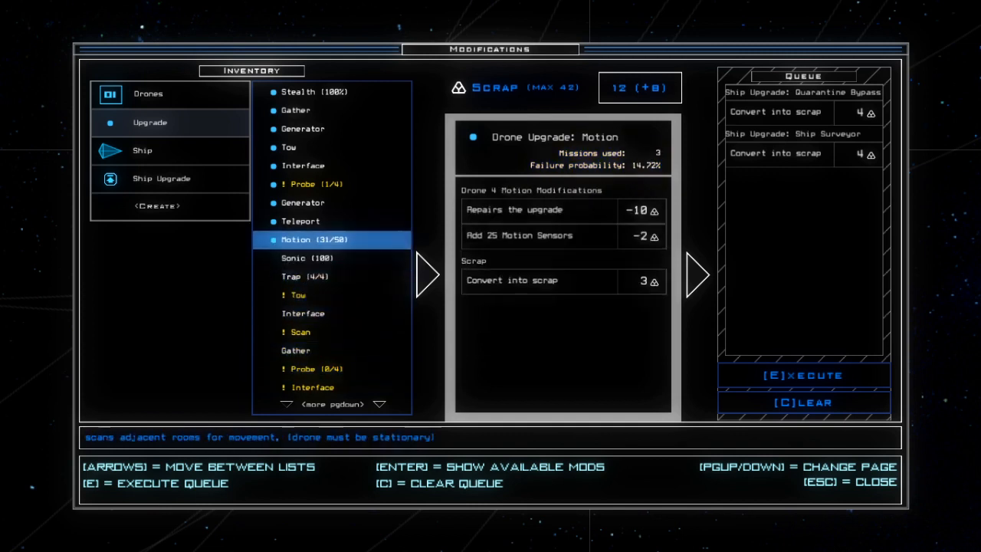
Queue a 10-scrap repair of drone 3's Probe upgrade
left_click(313, 184)
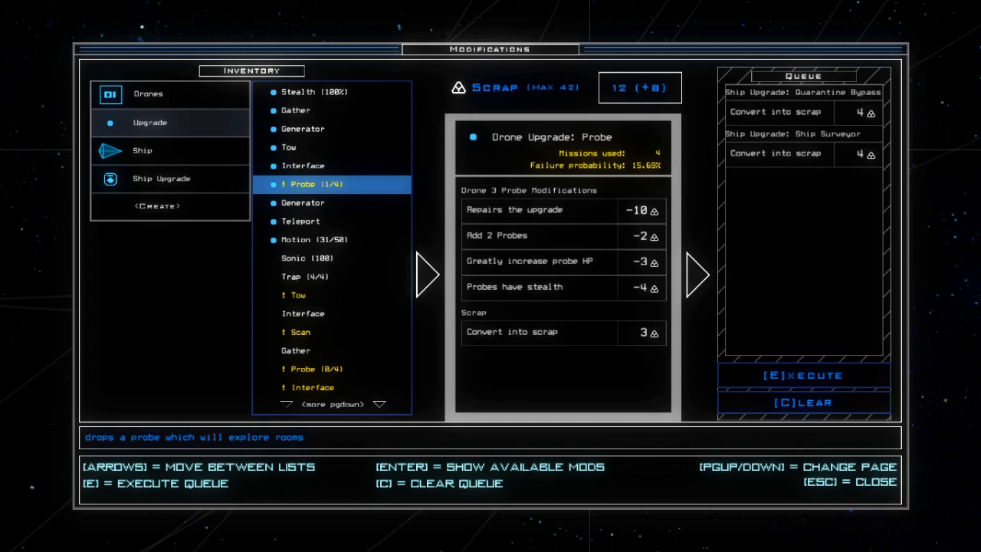
left_click(307, 257)
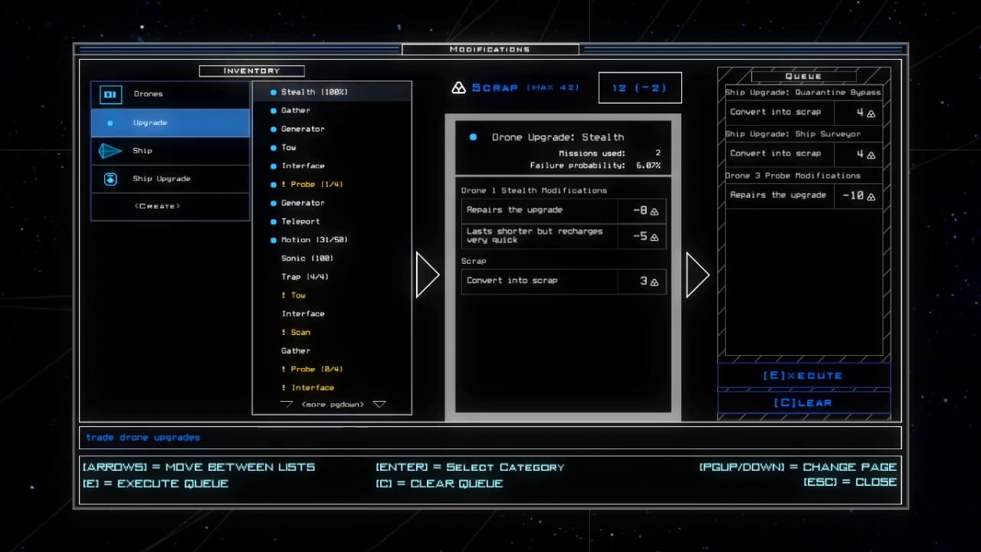
Browse the ship upgrade and assembly lists, then show the drone roster with Cliff
left_click(143, 151)
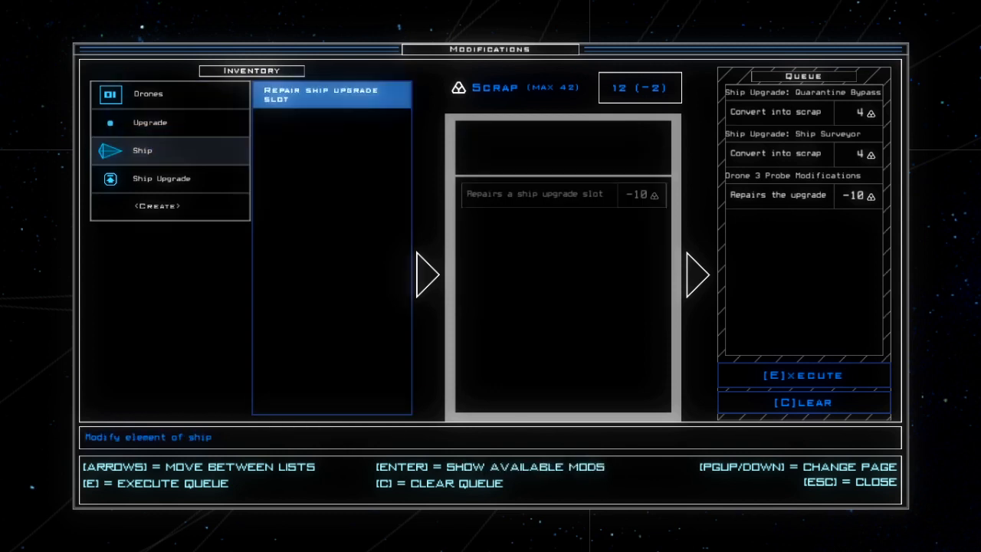
left_click(161, 178)
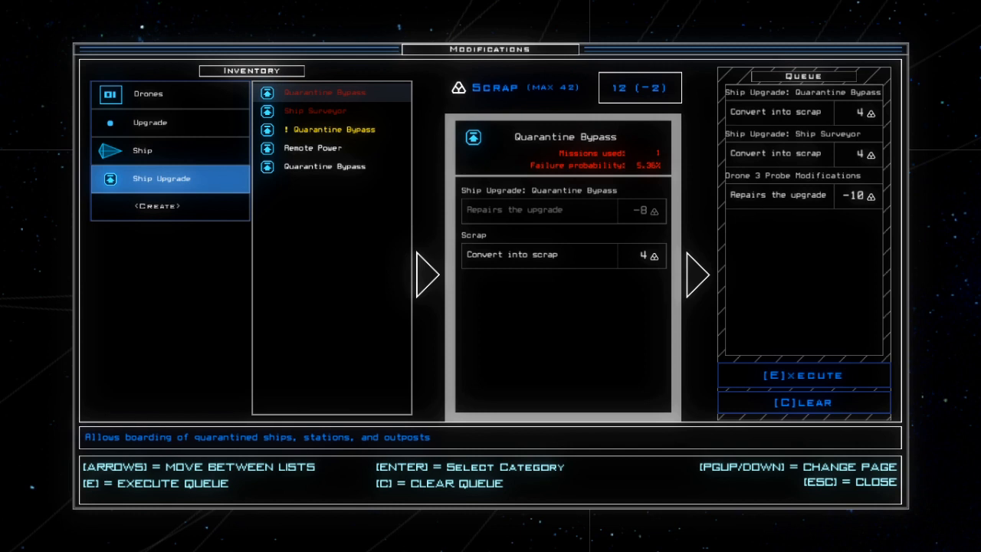
left_click(156, 205)
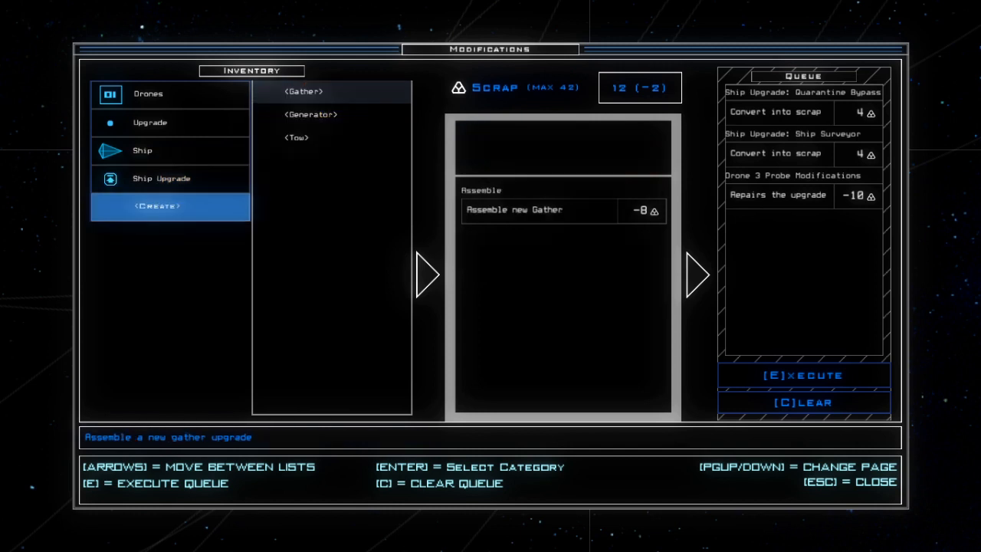
left_click(147, 93)
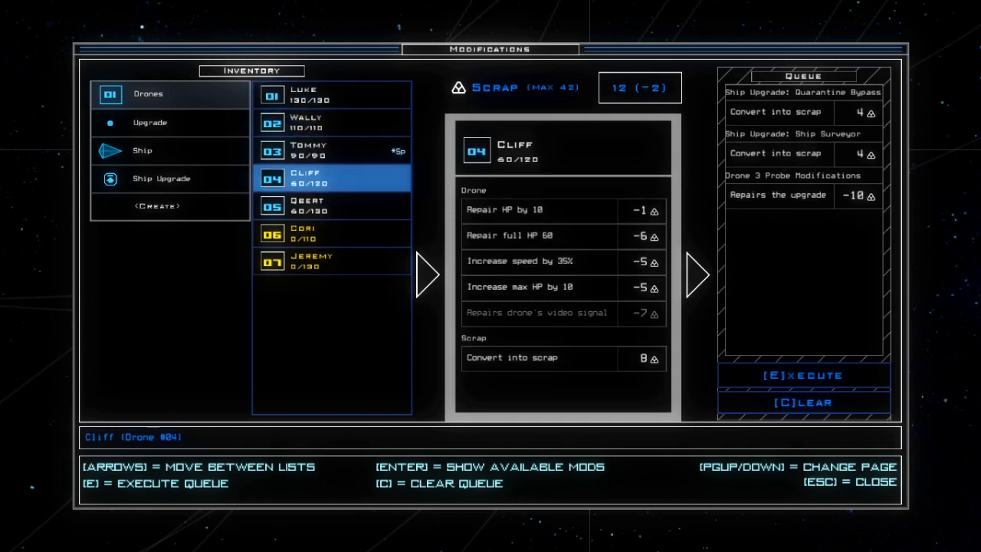
Queue Cliff's full 60 HP repair and execute all queued modifications
left_click(540, 236)
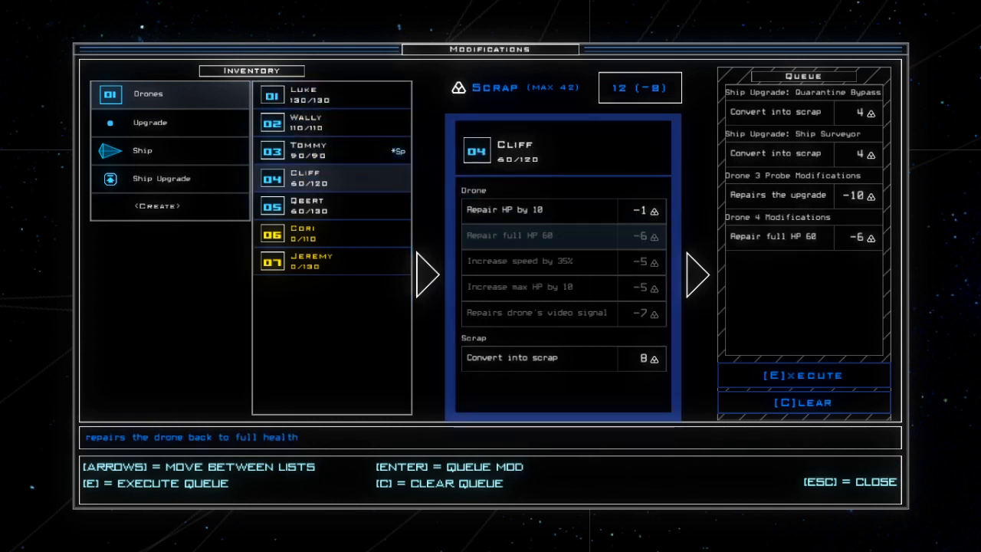
key("e")
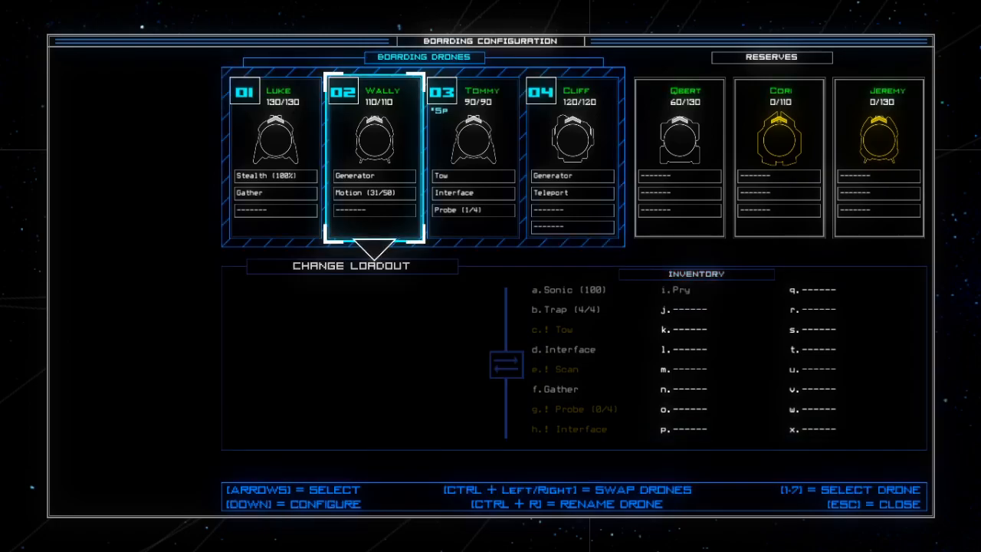
Return to the system map, inspect Heretic and Bansor, and target medical ship Big Mitt
key("Escape")
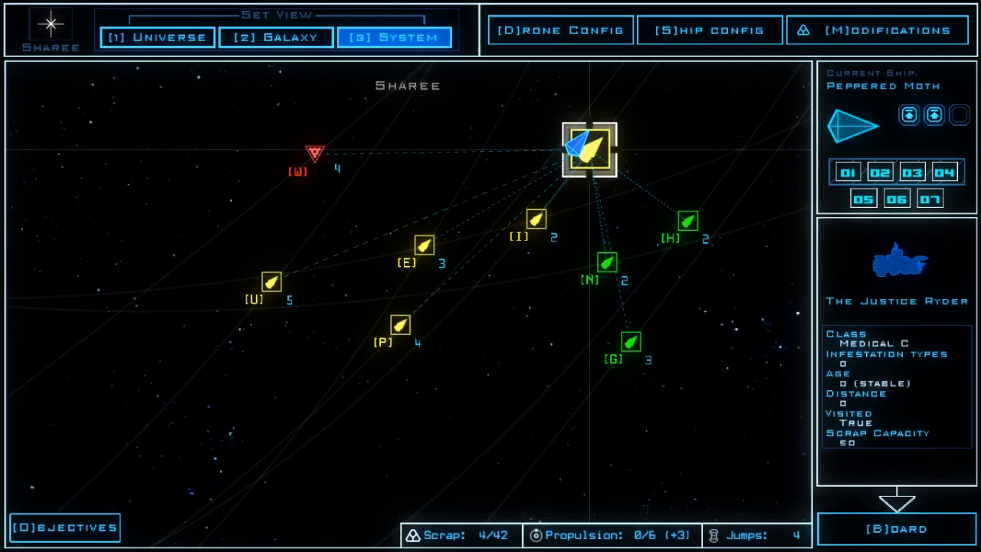
left_click(276, 37)
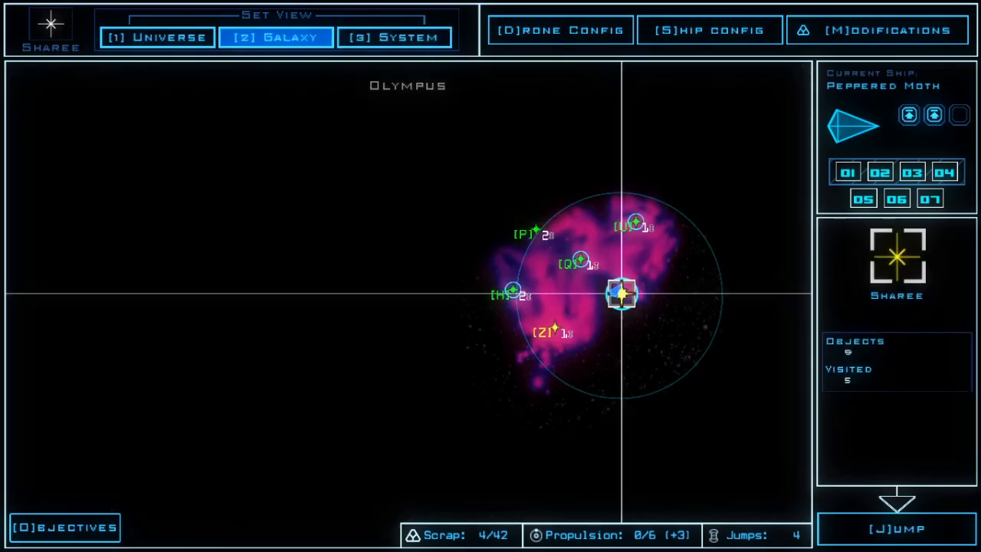
left_click(395, 37)
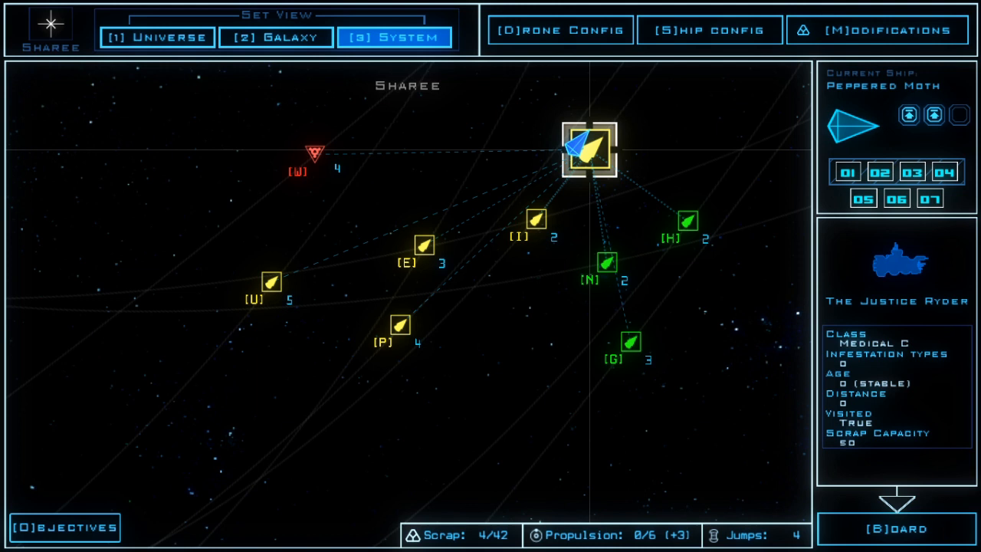
left_click(606, 263)
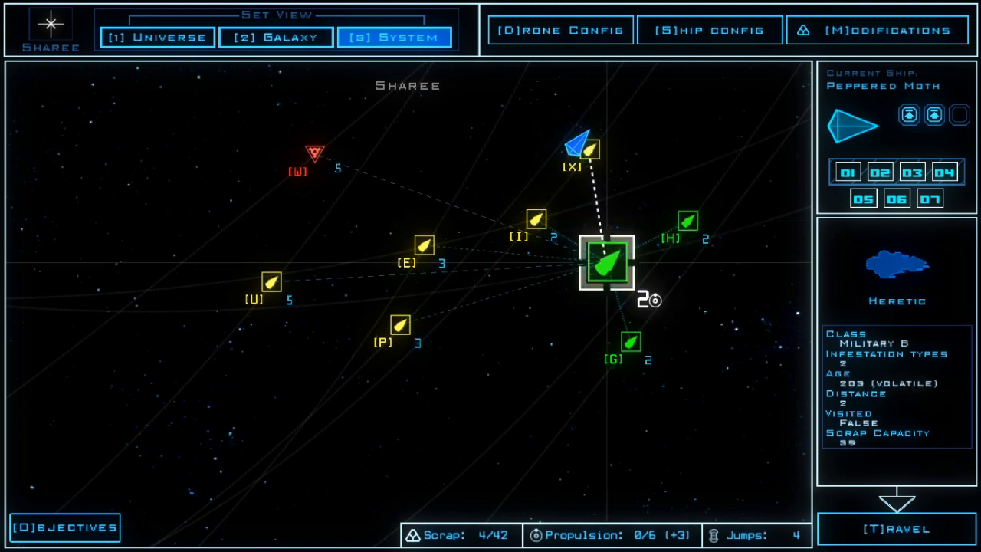
left_click(628, 340)
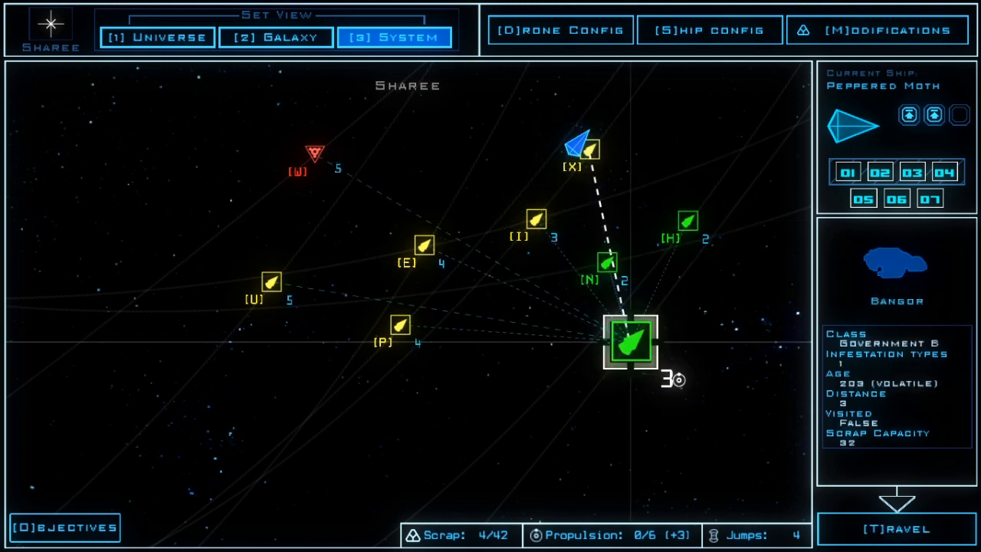
left_click(62, 527)
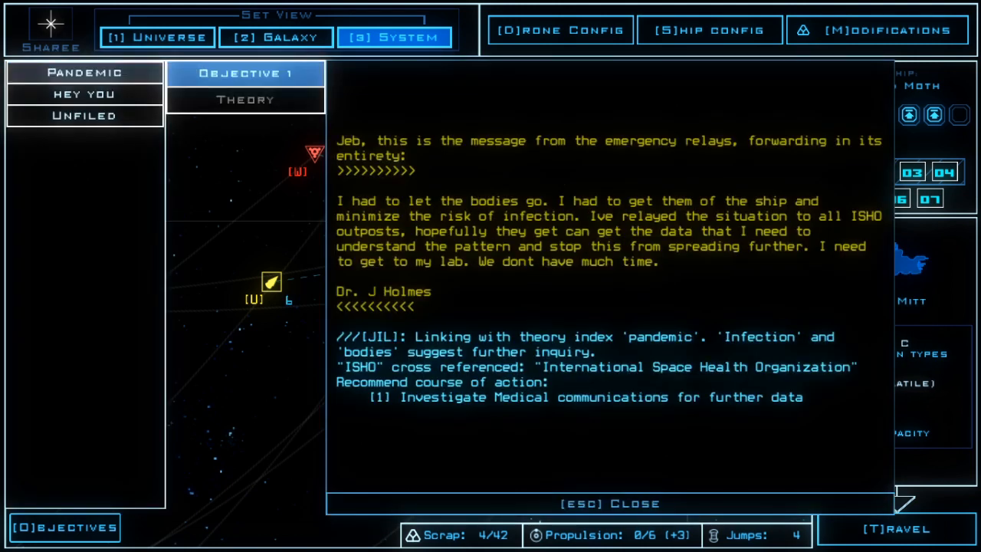
Read the 'hey you' and Unfiled logs, then close objectives back to the map
left_click(82, 93)
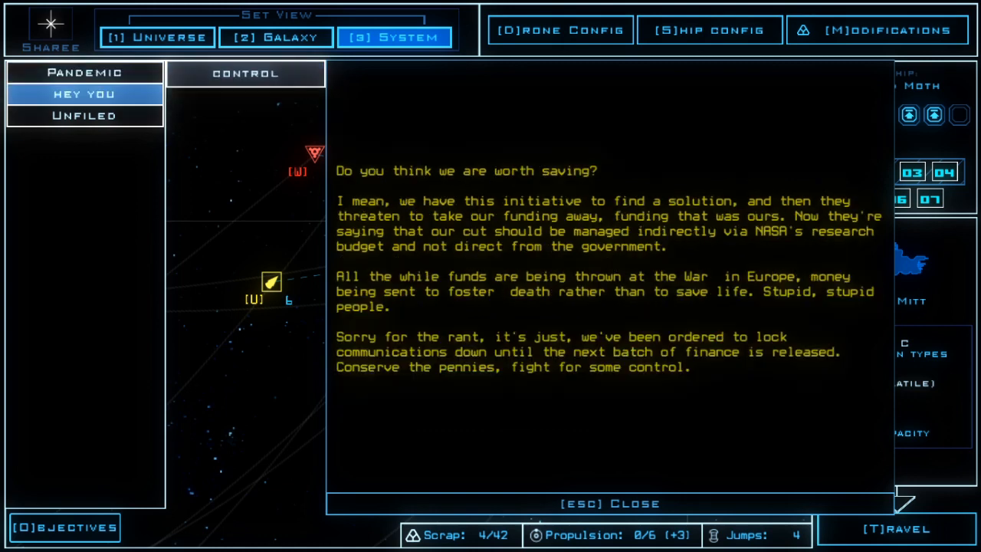
left_click(83, 115)
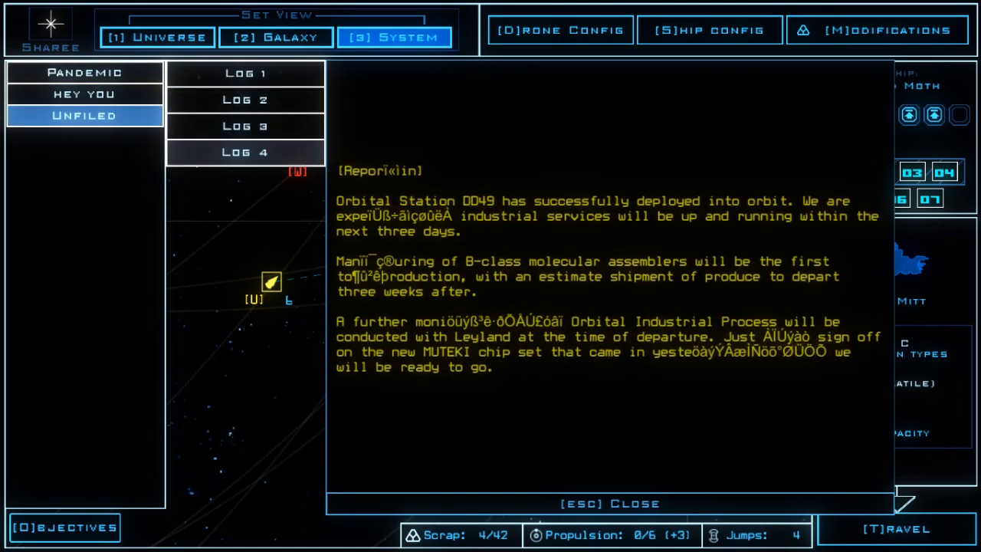
key("Escape")
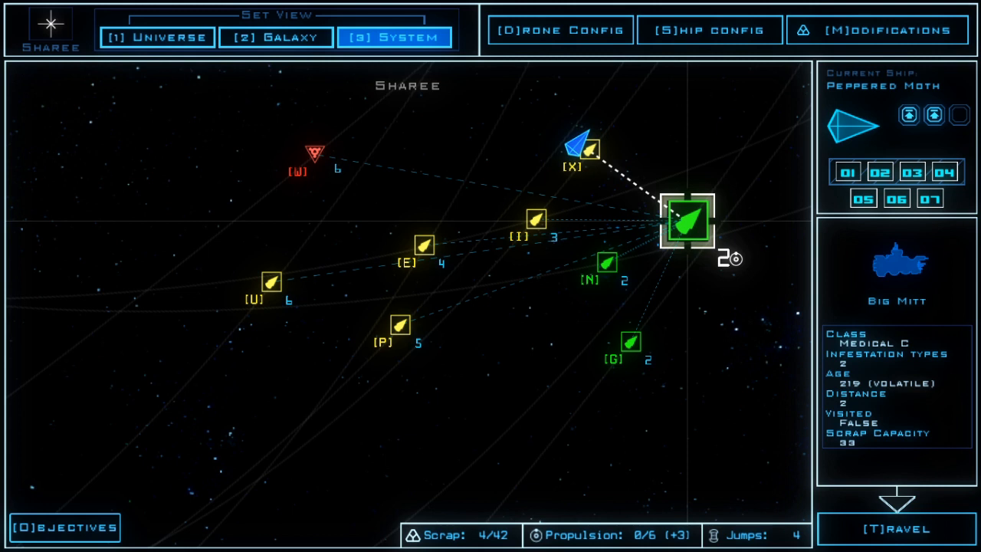